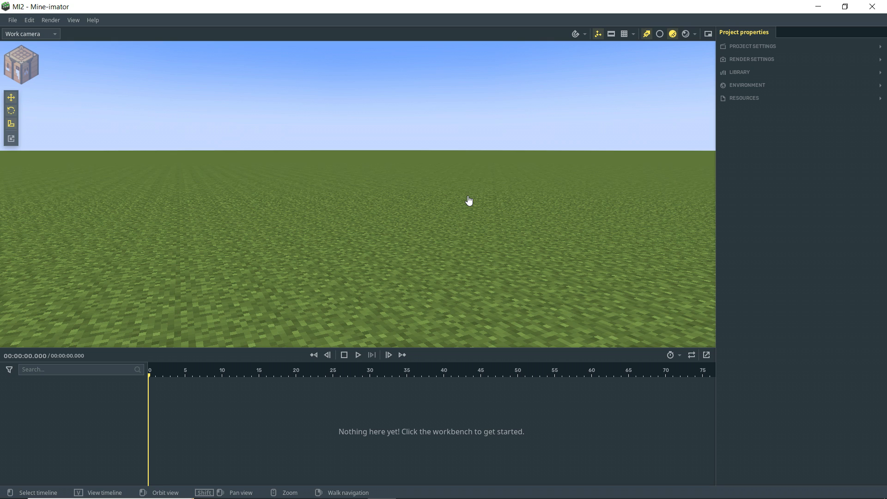
mouse_move(142, 54)
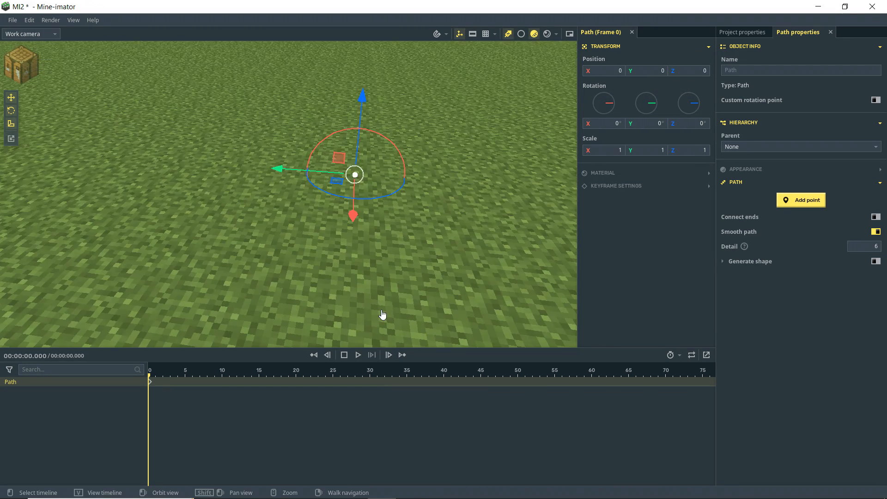
mouse_move(459, 306)
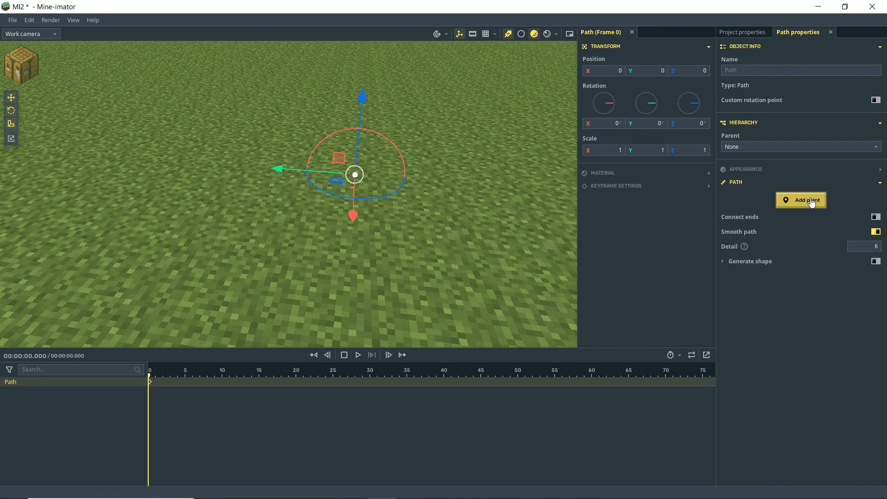
Step: Add a first path point, then a second one and move it along Y into a straight line
click(801, 199)
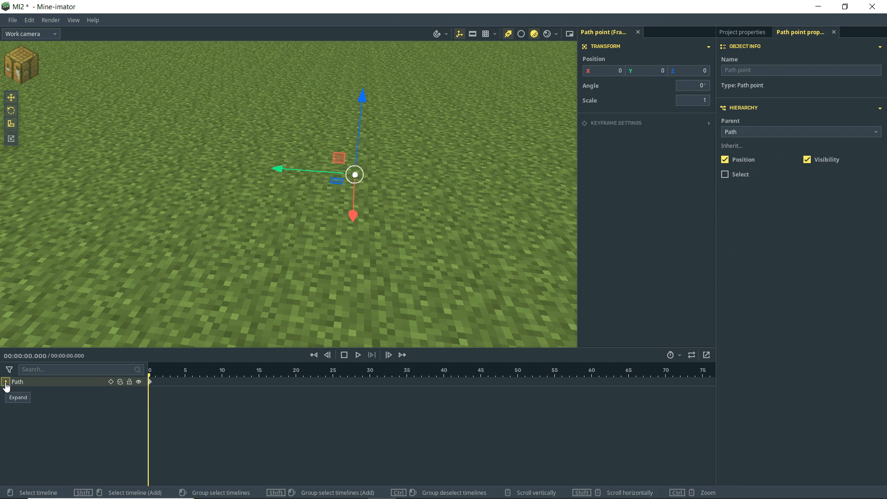
click(5, 385)
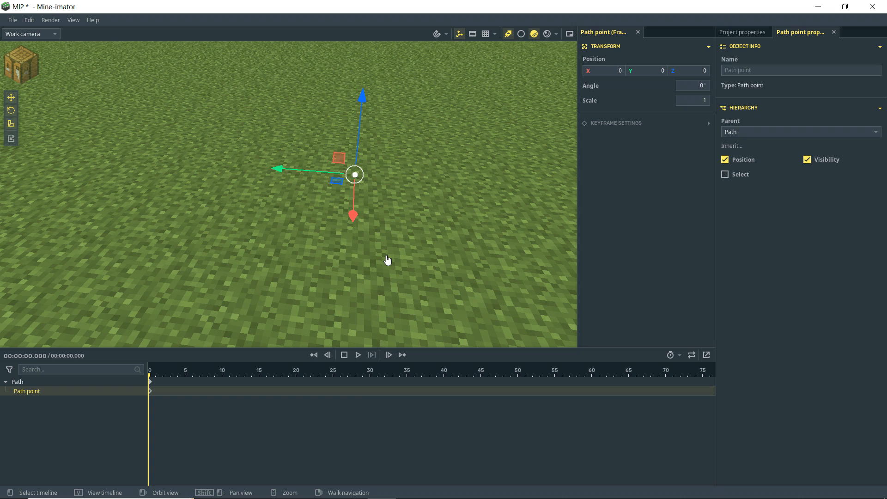
mouse_move(424, 194)
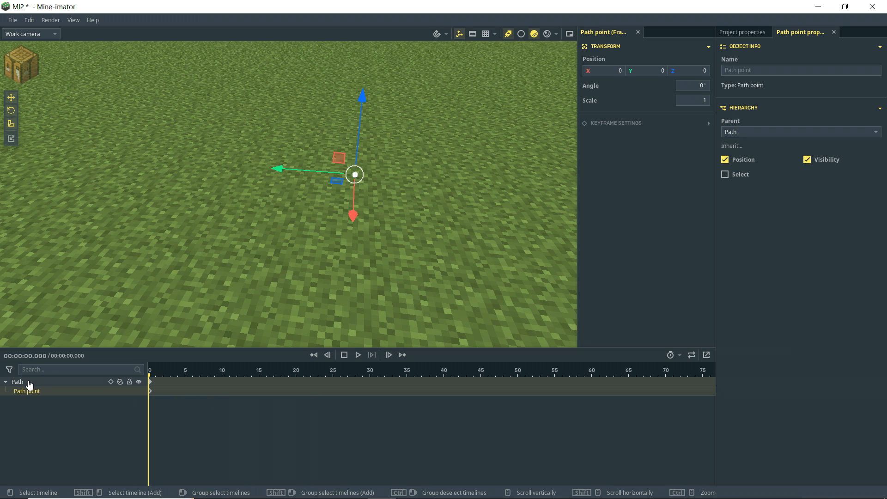
click(18, 382)
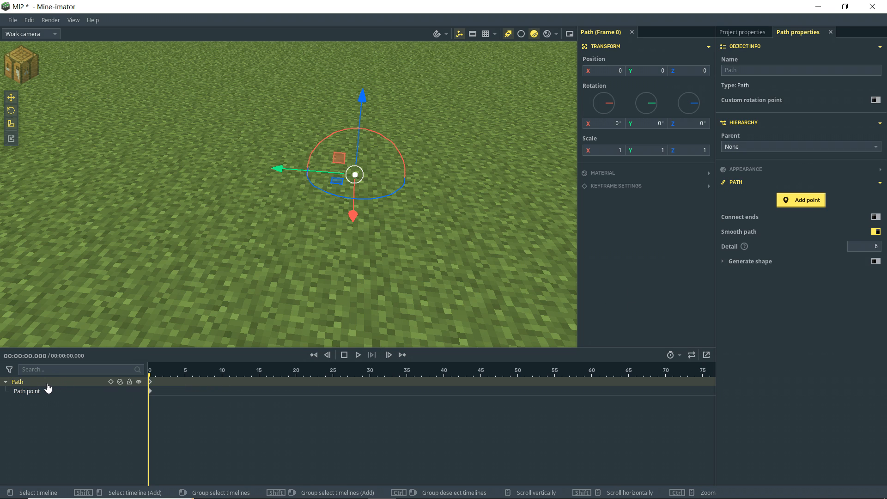
click(27, 391)
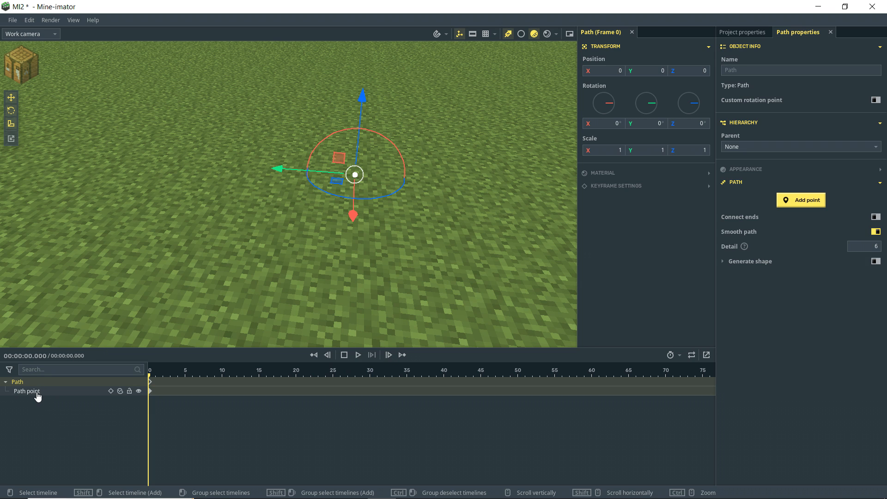
click(801, 200)
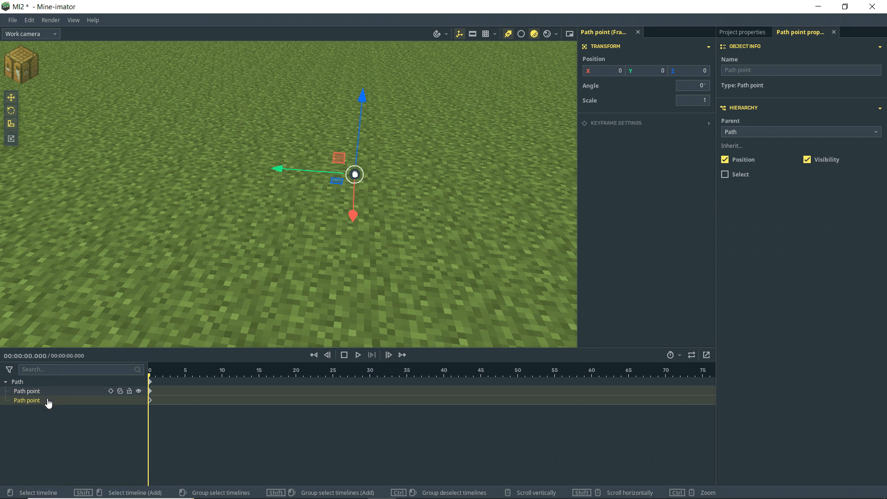
click(26, 400)
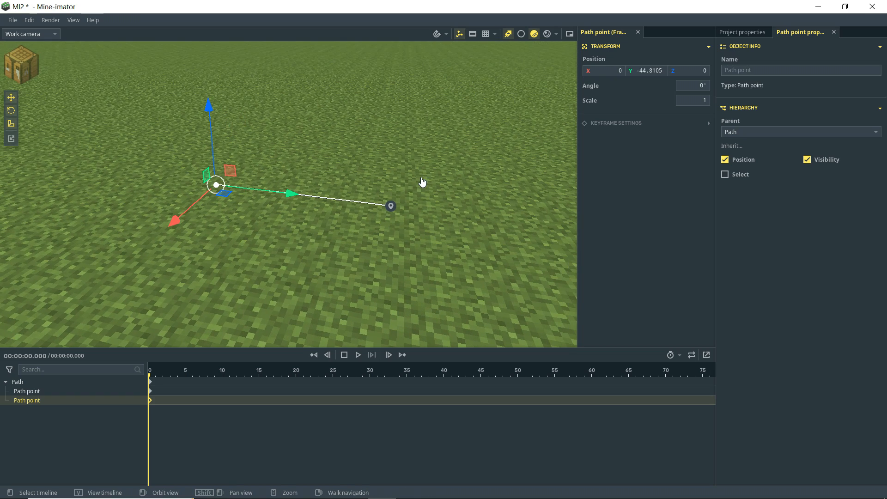
mouse_move(425, 203)
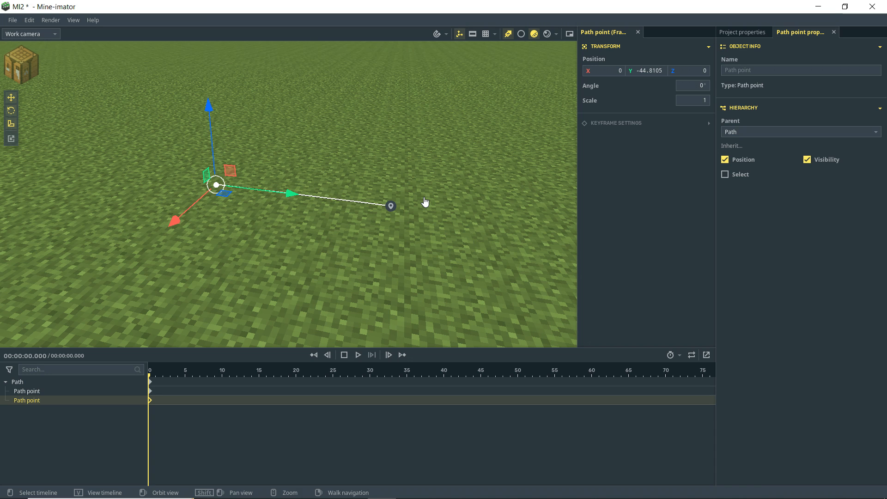
mouse_move(632, 194)
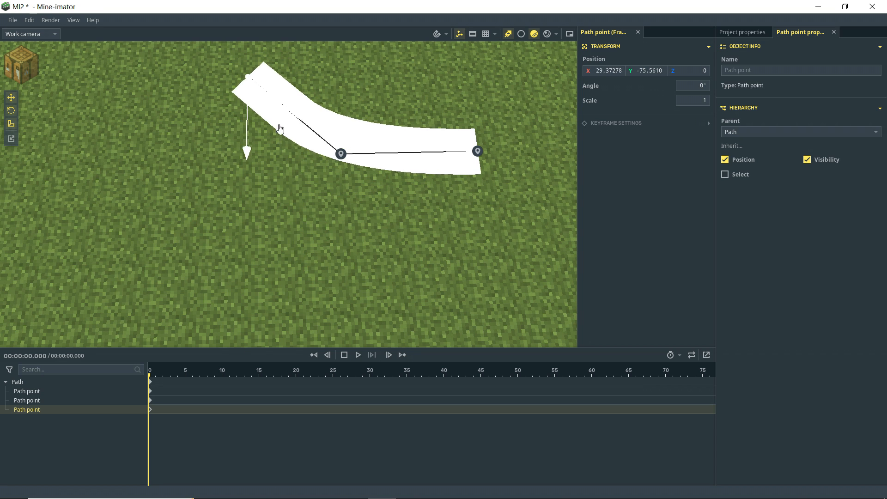
Step: Generate a shape along the three-point path and connect its ends into a closed triangular loop
drag(280, 128, 311, 218)
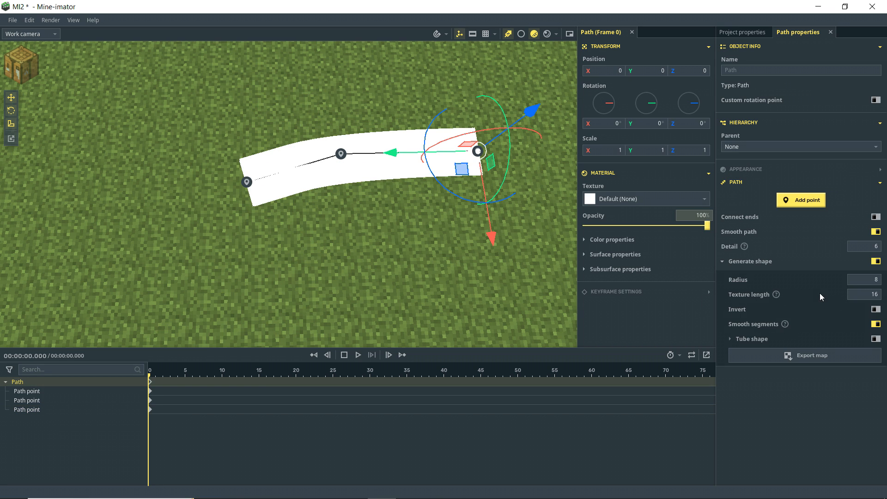
click(864, 246)
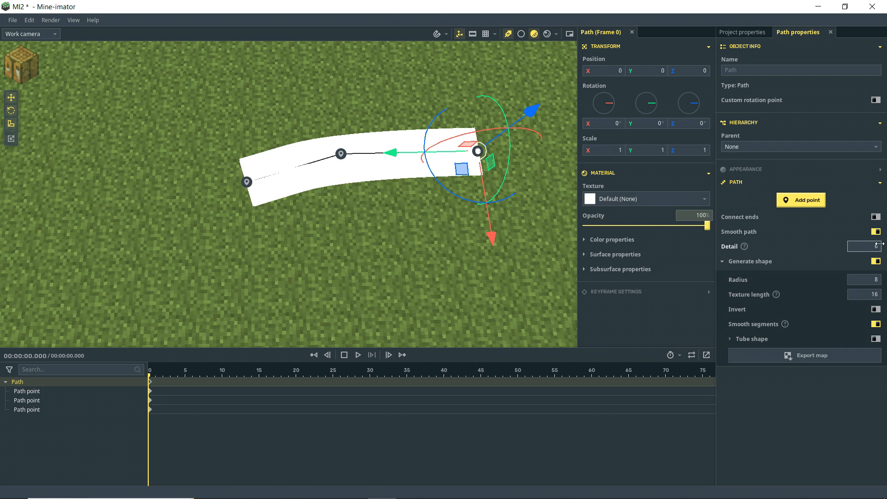
click(863, 246)
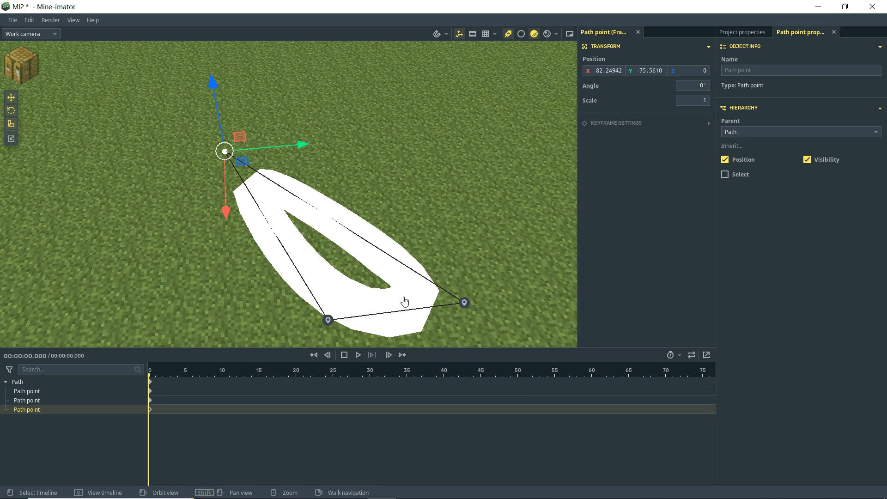
click(463, 304)
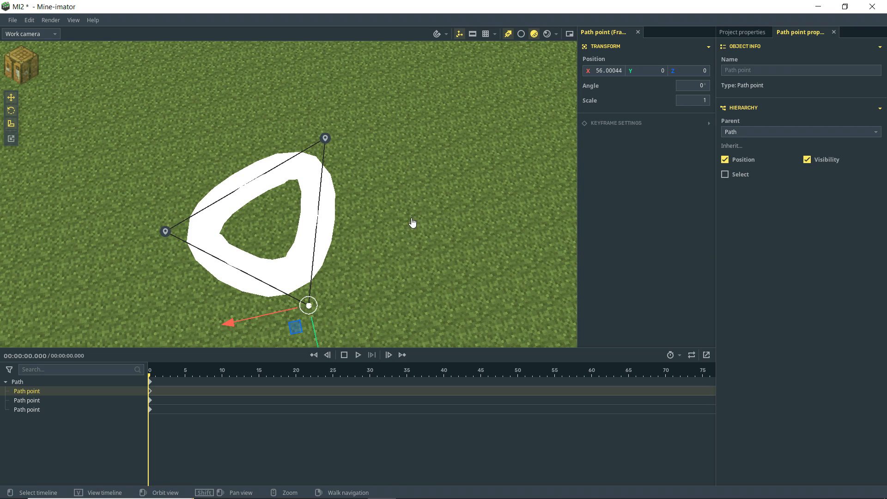
click(17, 382)
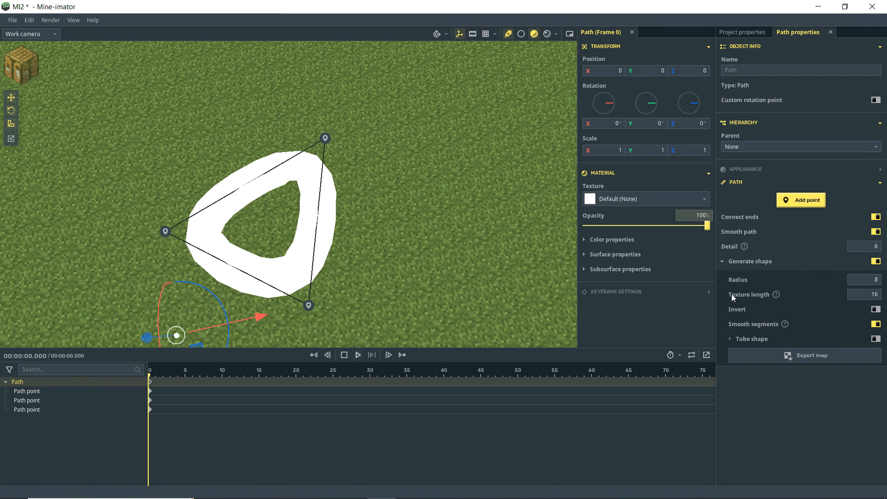
Step: Set the path Detail to 4 and disconnect its ends, leaving an open angular strip
click(878, 217)
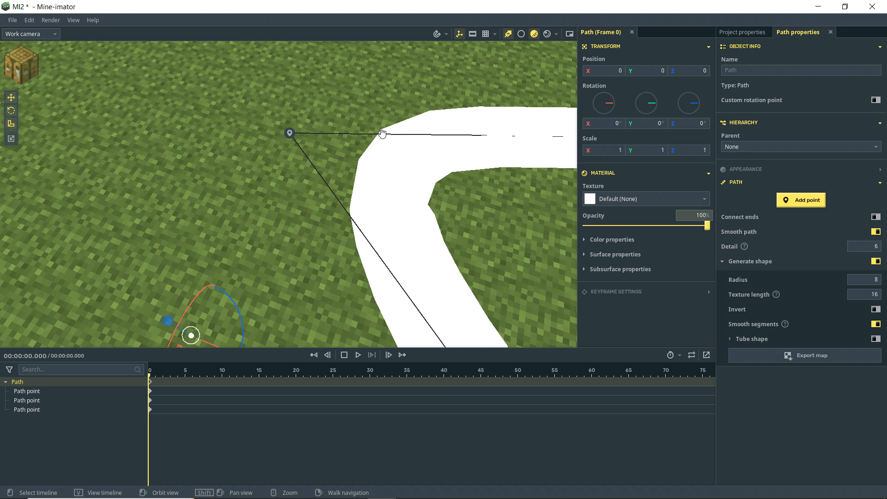
click(877, 246)
text(1)
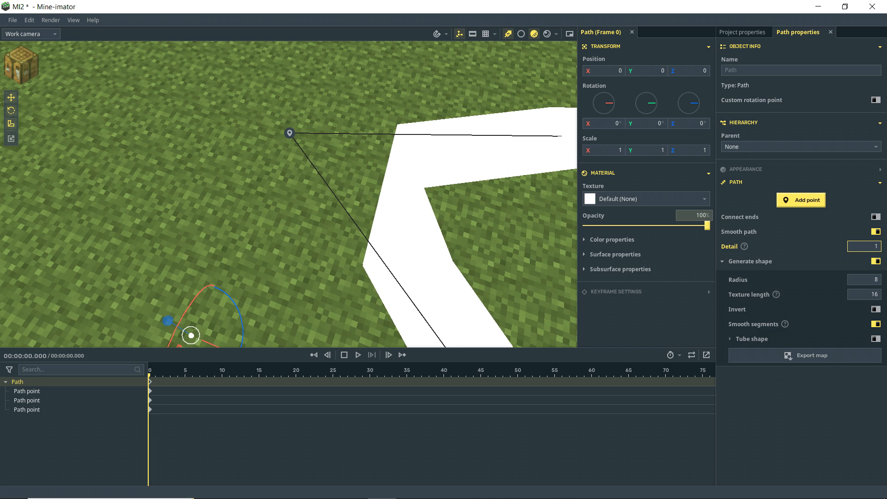
click(865, 246)
text(4)
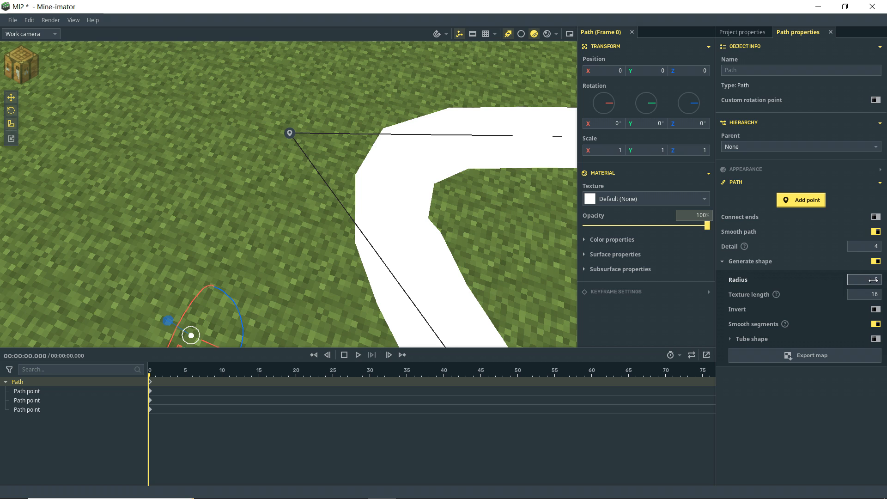
click(865, 279)
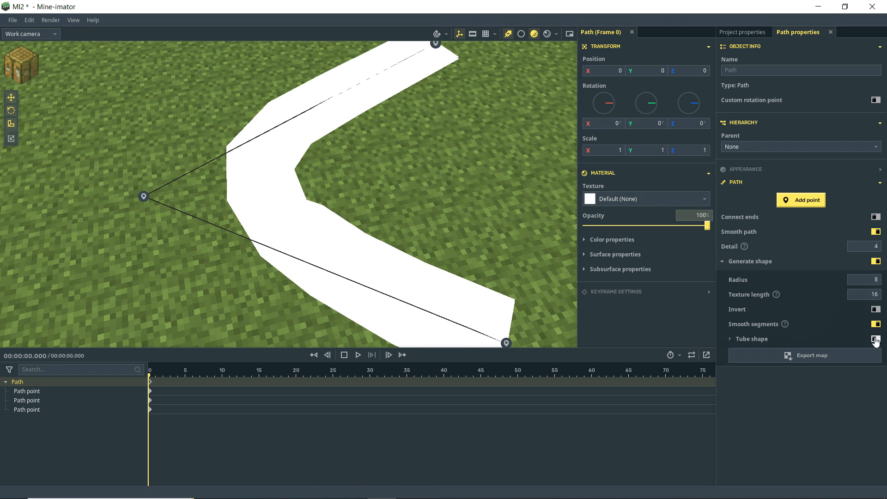
Step: Enable Tube shape so the path generates a three-sided tube
click(876, 339)
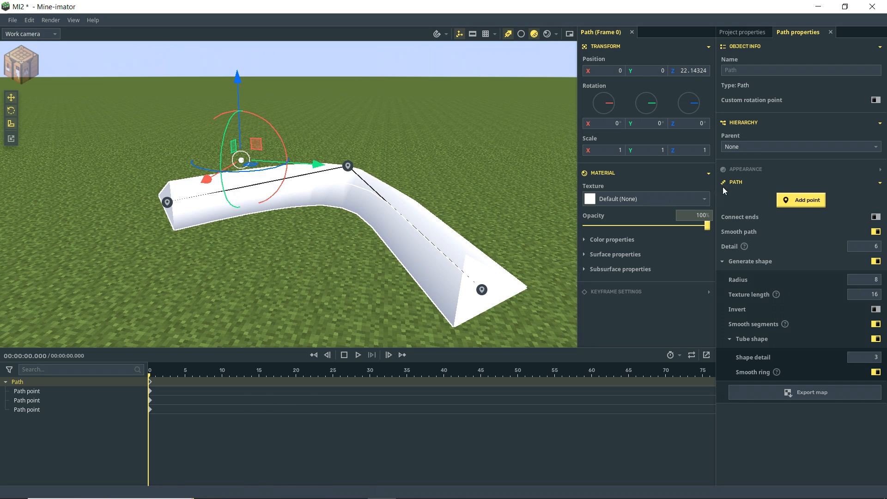
mouse_move(685, 205)
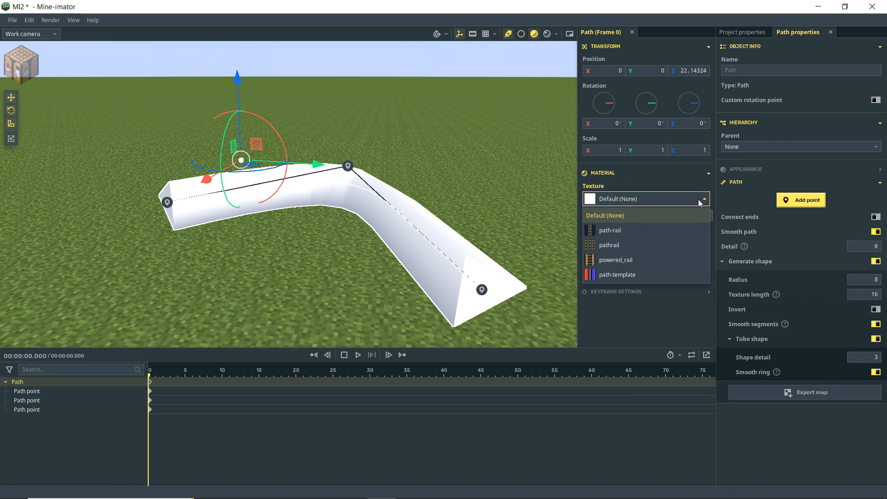
mouse_move(697, 203)
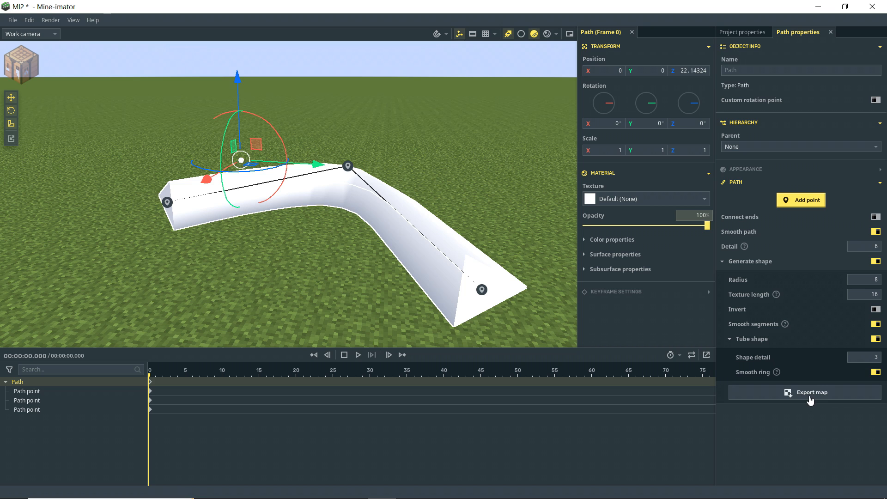
Step: Cancel the texture map export and start adding a resource in the project settings
click(812, 392)
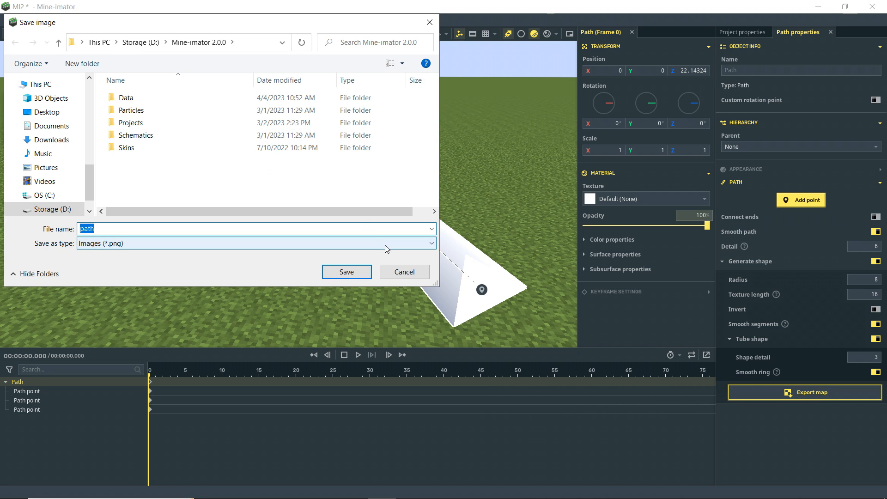
click(404, 272)
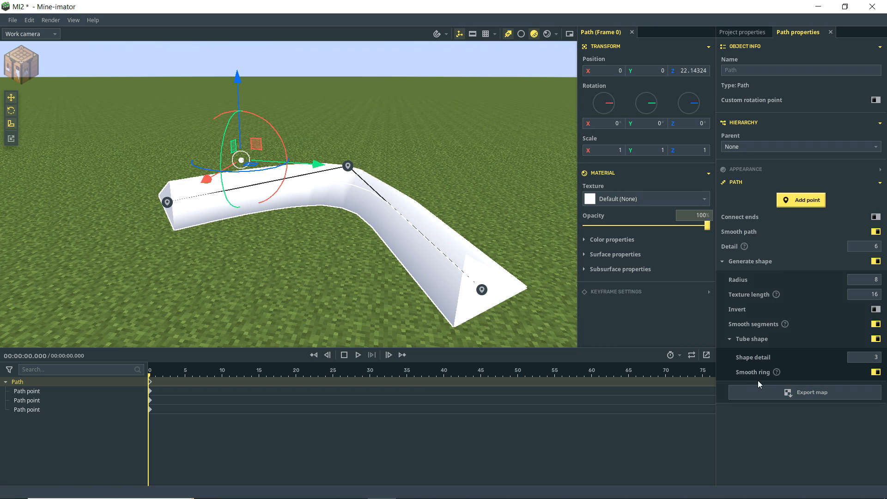
click(744, 32)
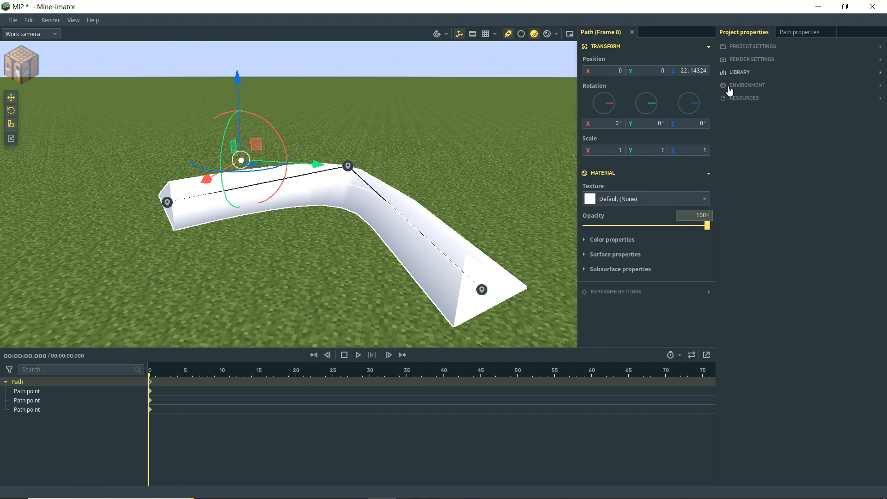
click(747, 97)
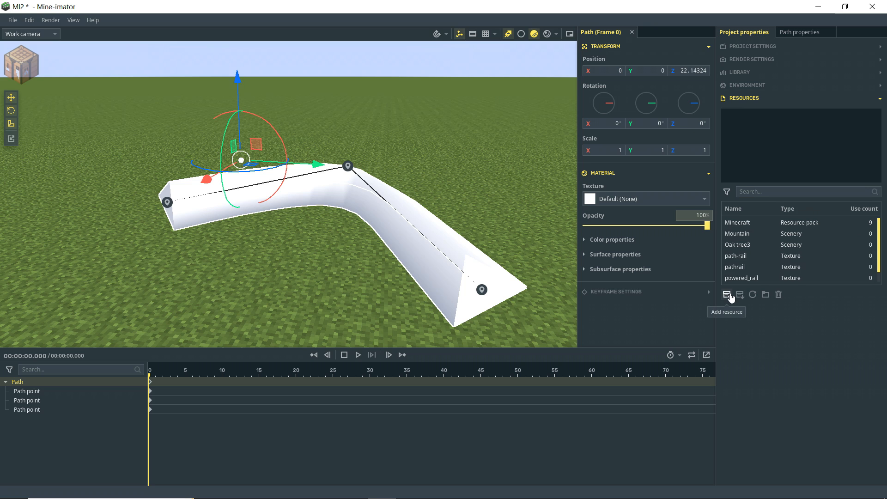
Step: Import path.png as a plain Texture resource
click(727, 295)
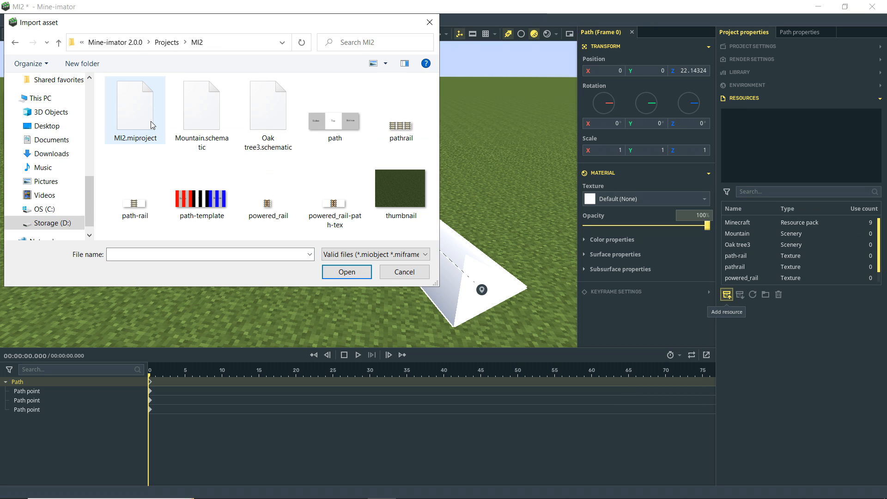
click(335, 110)
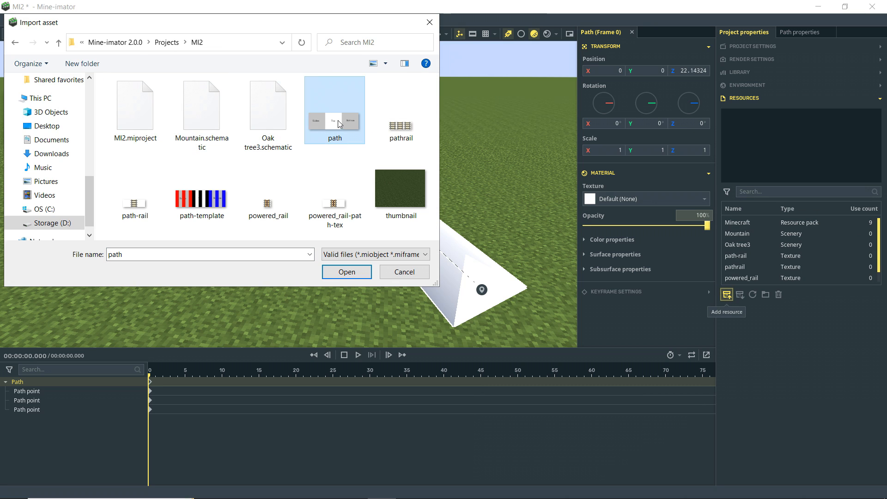
click(345, 272)
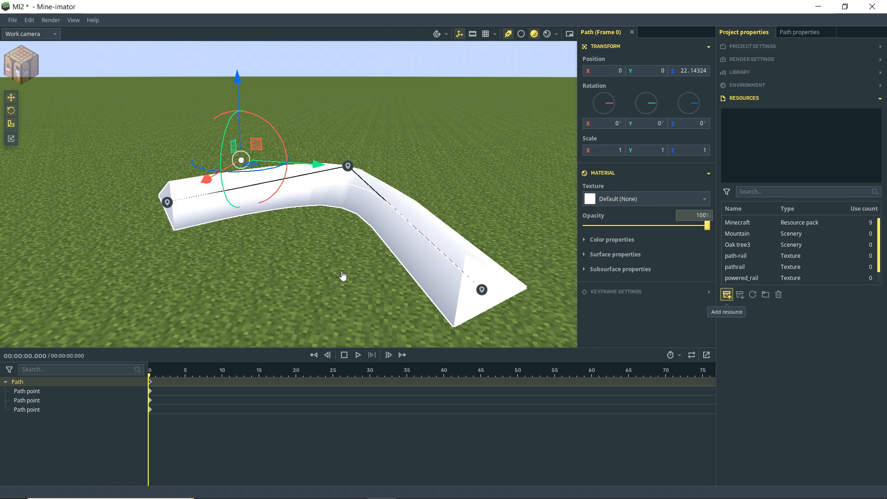
click(728, 294)
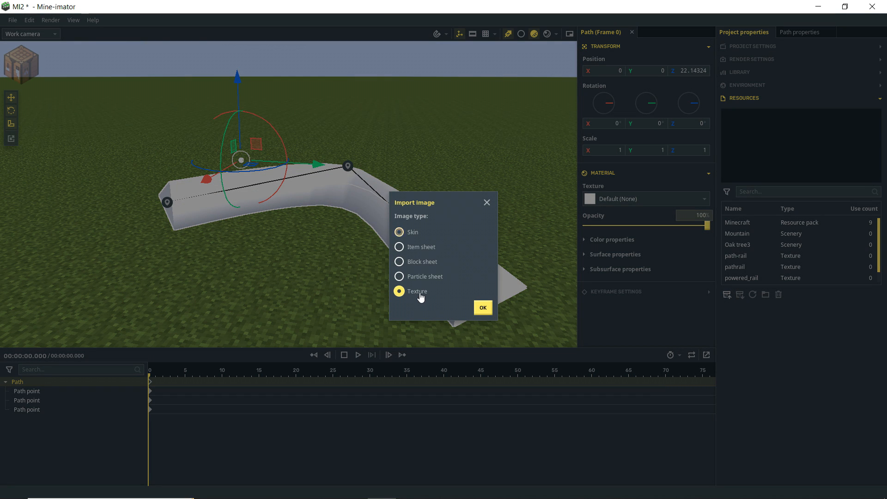
click(482, 306)
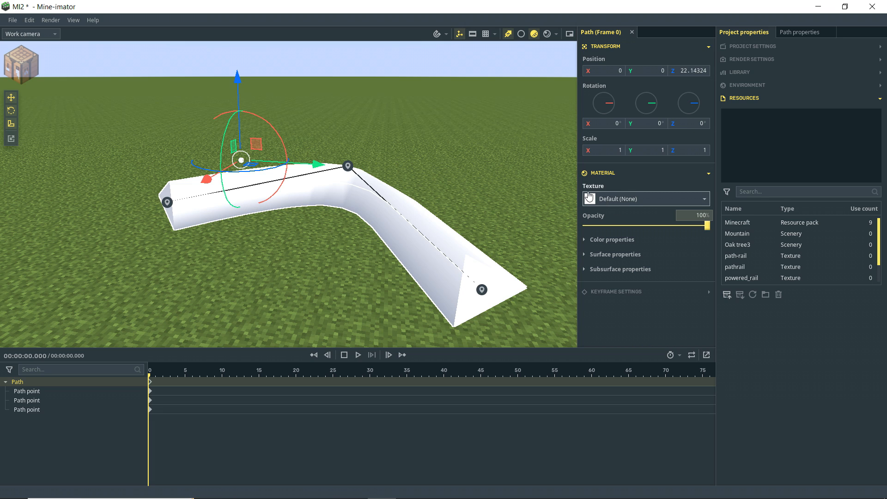
Step: Set the path's Material texture to path and turn Tube shape off, leaving a flat textured strip
click(645, 199)
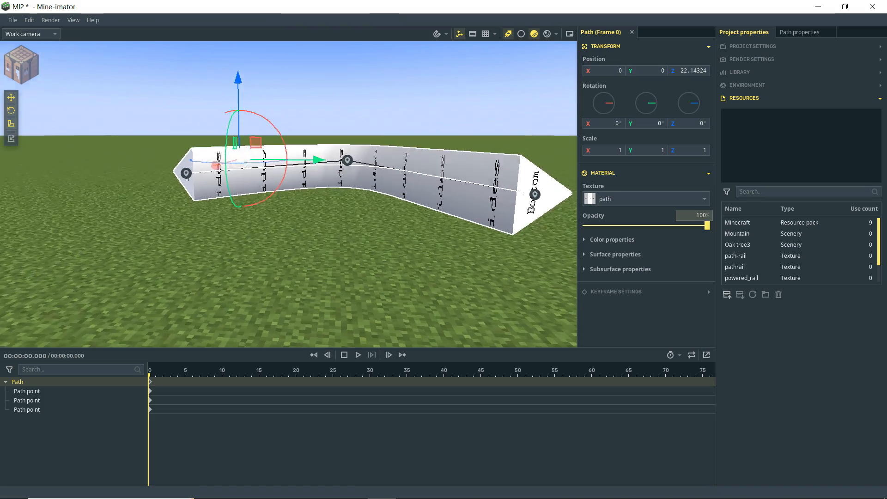
click(800, 32)
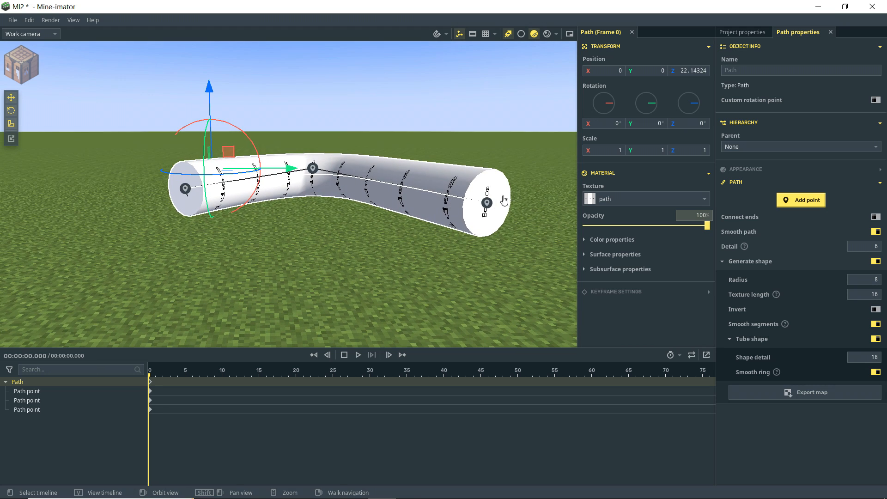
mouse_move(512, 165)
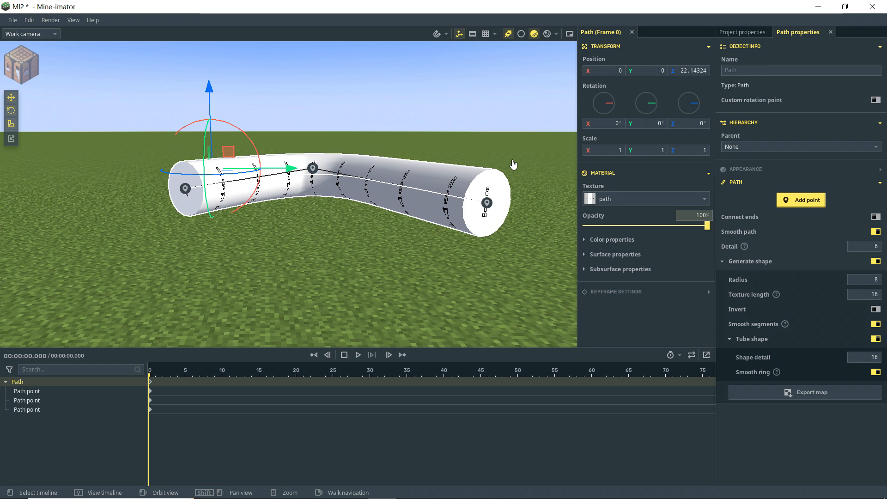
mouse_move(616, 244)
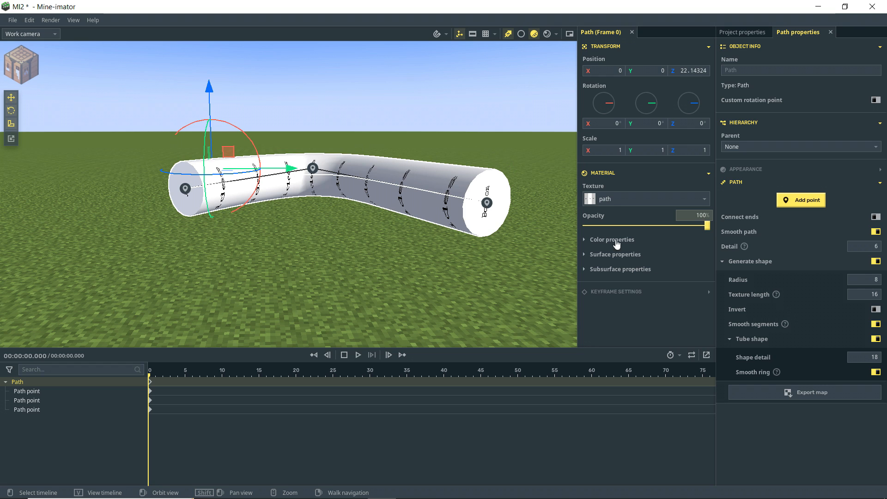
click(877, 339)
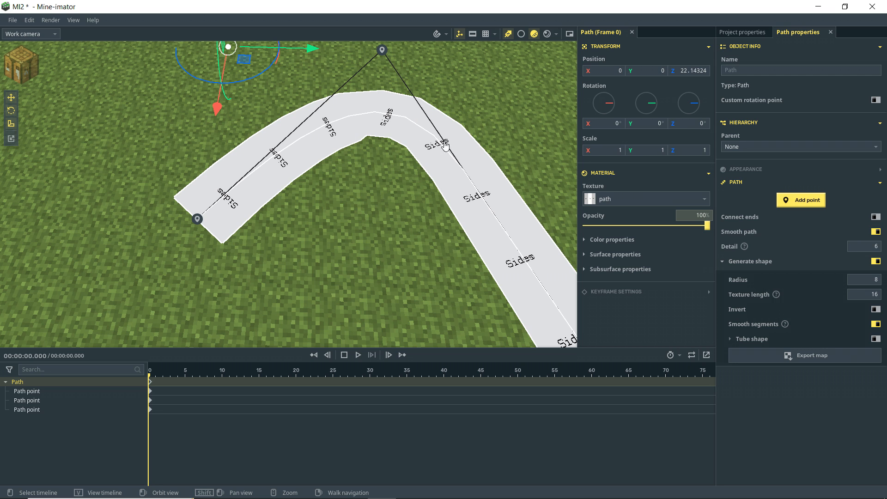
mouse_move(397, 125)
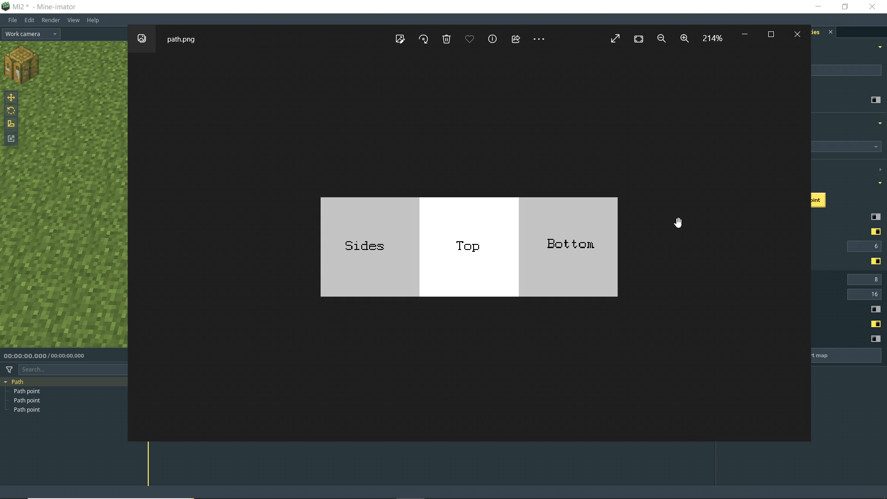
mouse_move(417, 291)
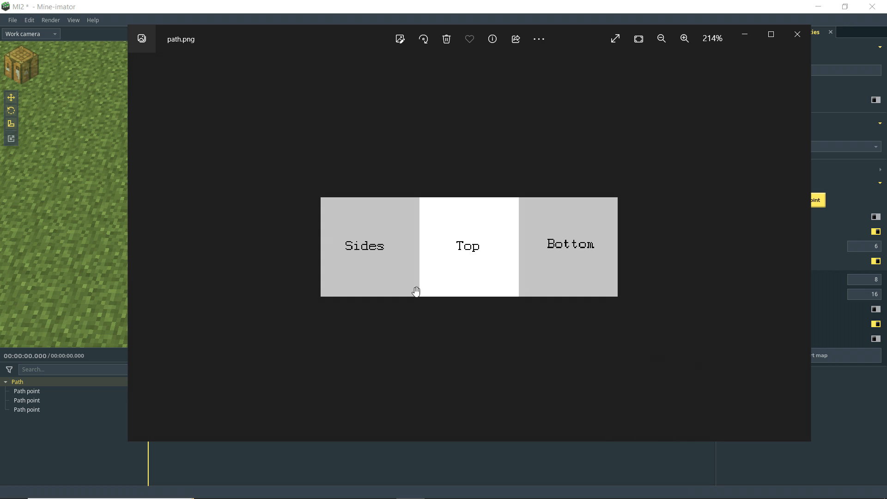
mouse_move(376, 249)
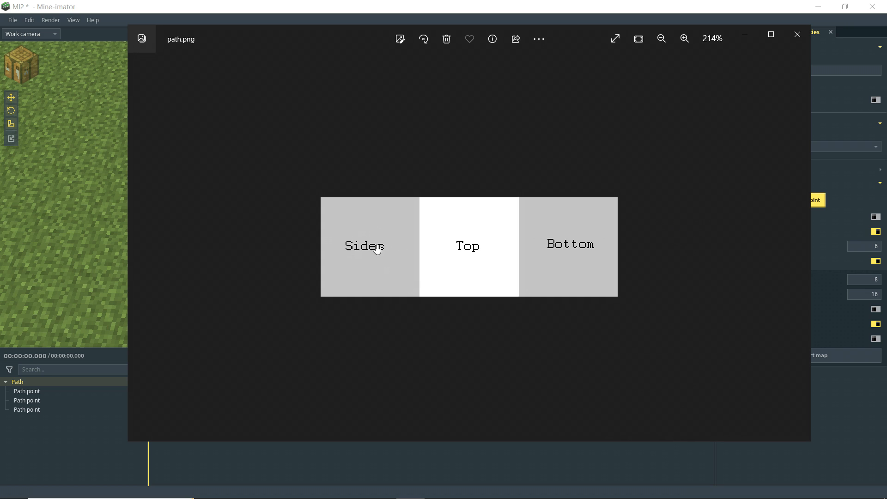
mouse_move(574, 252)
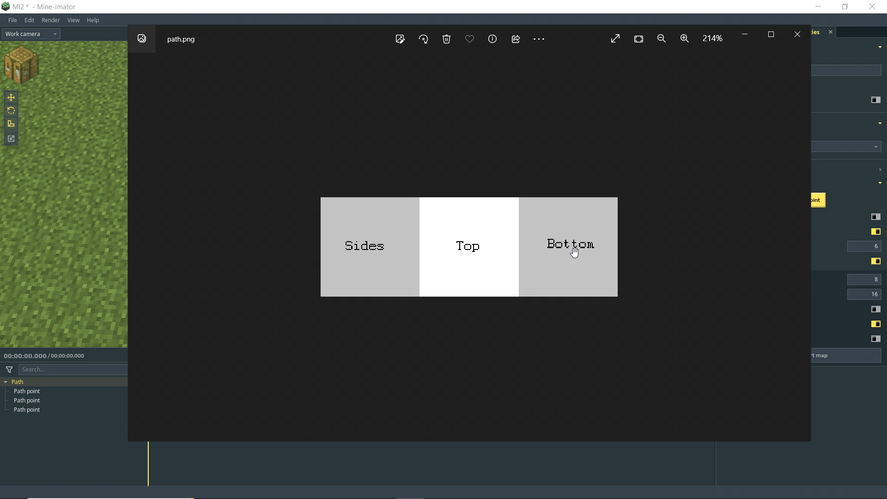
mouse_move(355, 266)
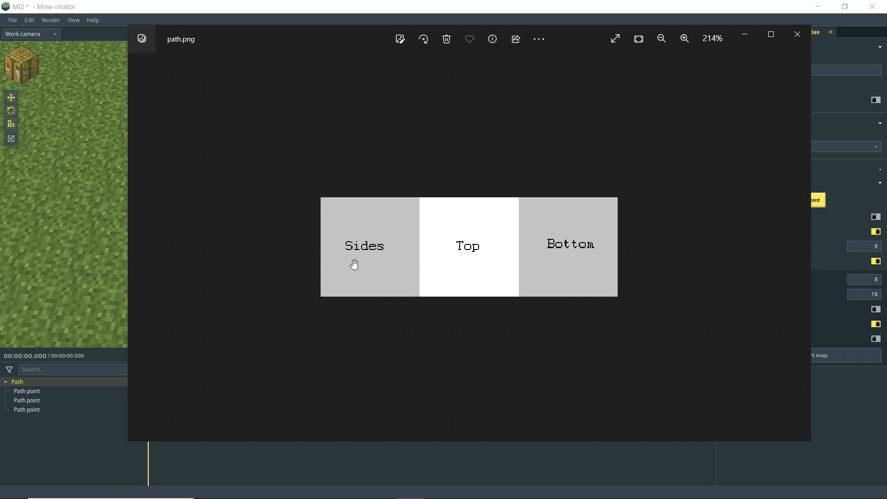
mouse_move(415, 243)
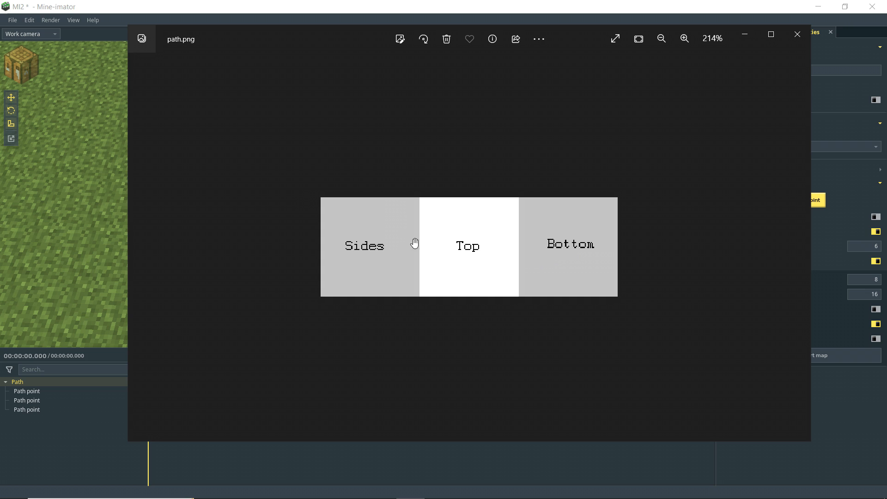
mouse_move(351, 253)
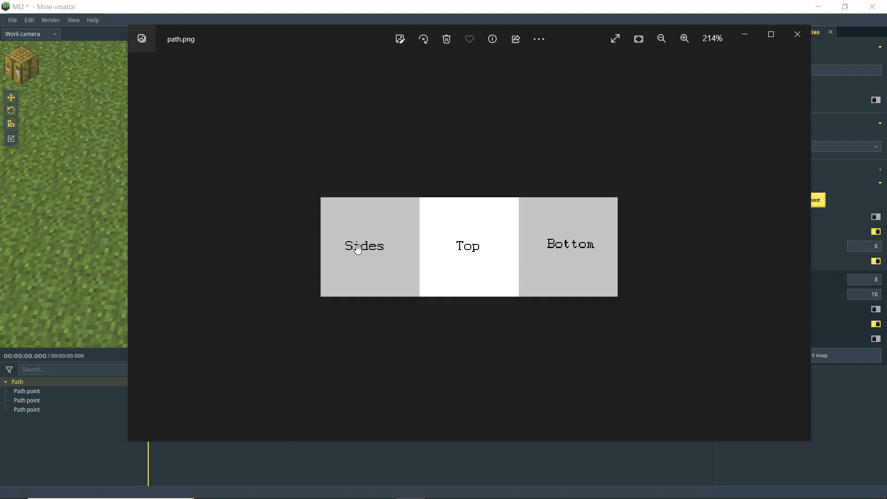
mouse_move(382, 248)
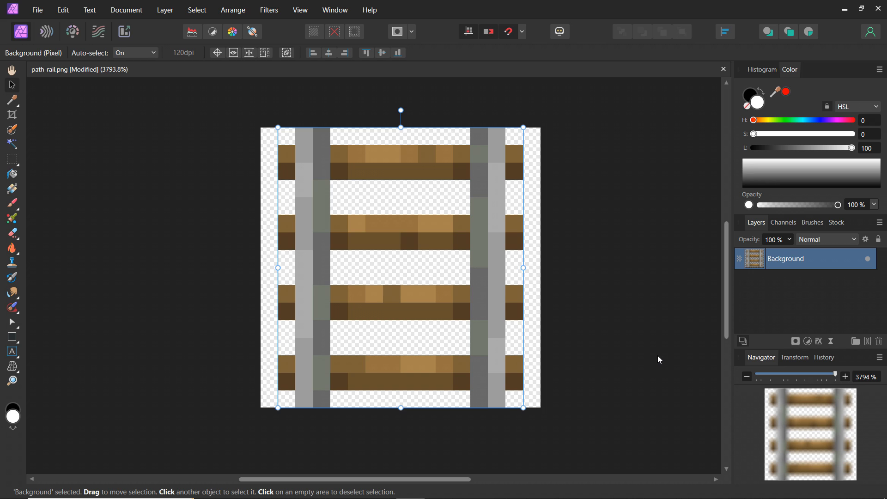
mouse_move(667, 355)
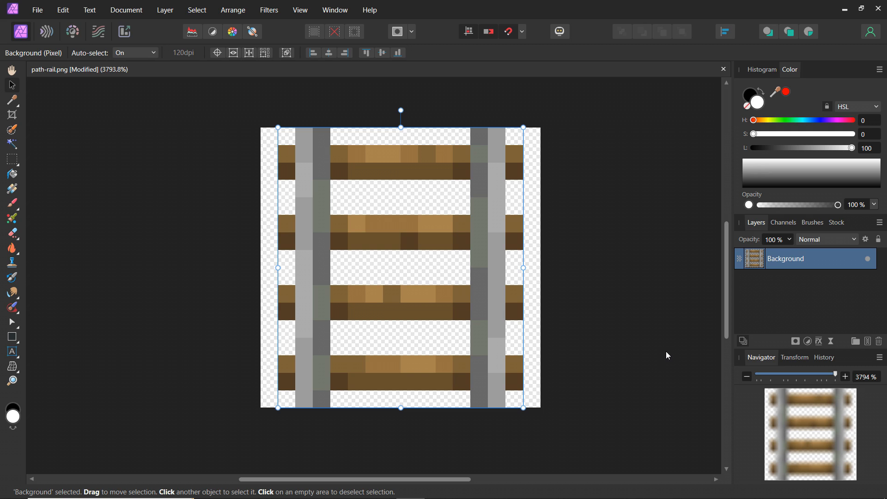
mouse_move(298, 336)
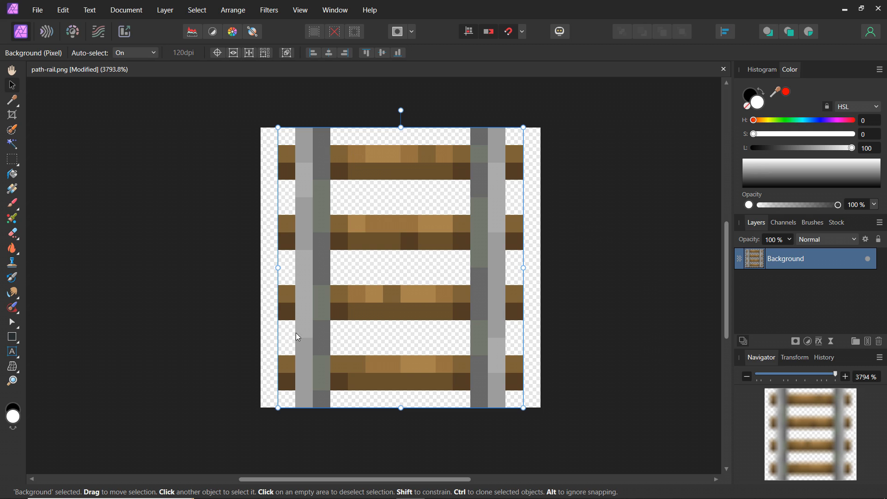
mouse_move(414, 255)
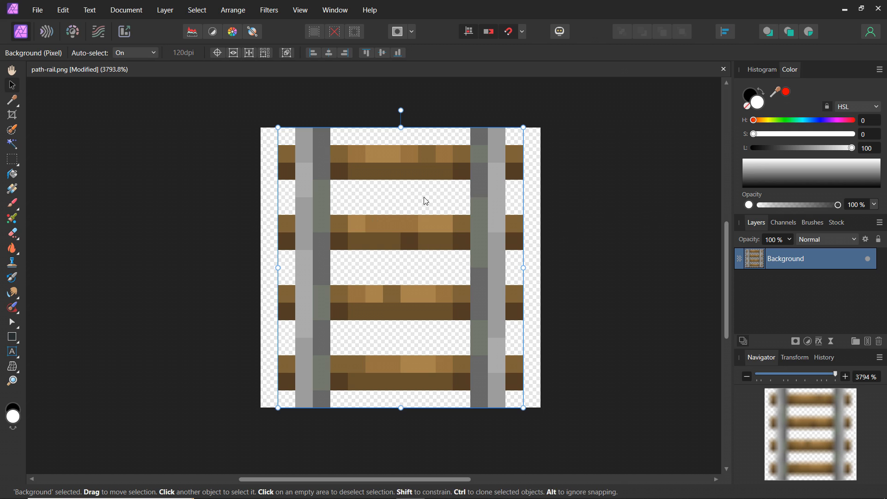
mouse_move(528, 201)
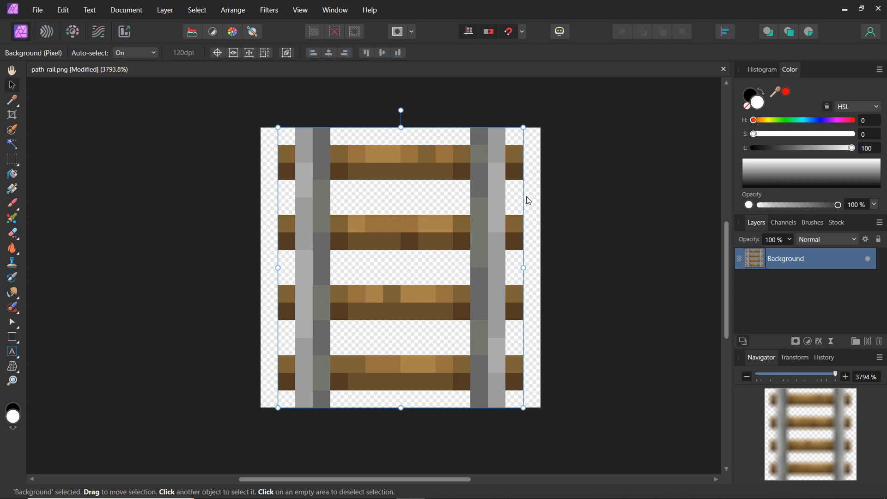
mouse_move(546, 200)
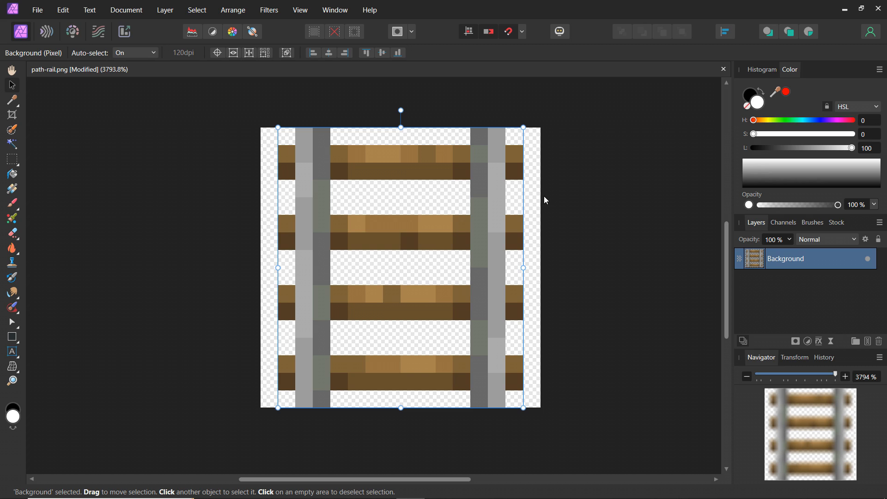
mouse_move(311, 205)
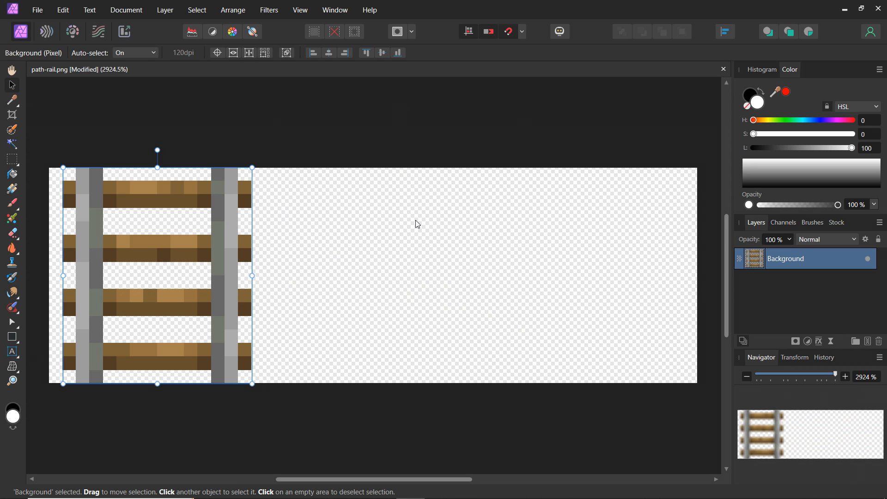
mouse_move(449, 237)
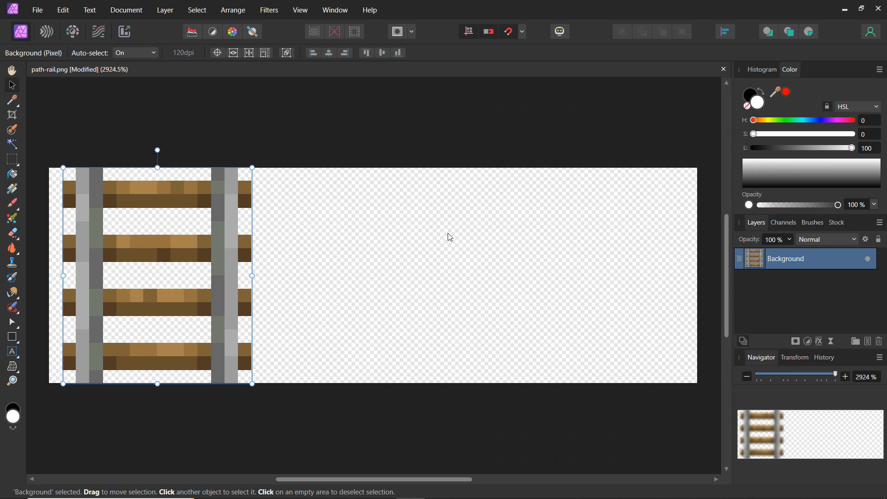
mouse_move(419, 268)
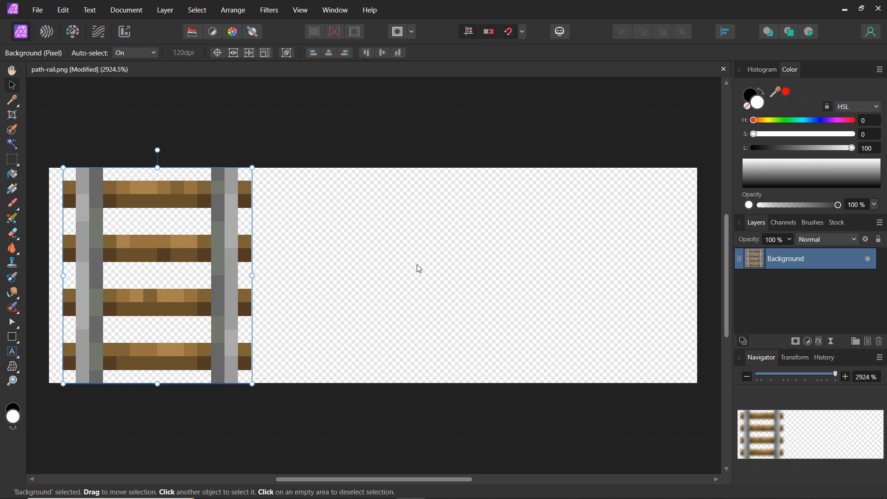
mouse_move(412, 266)
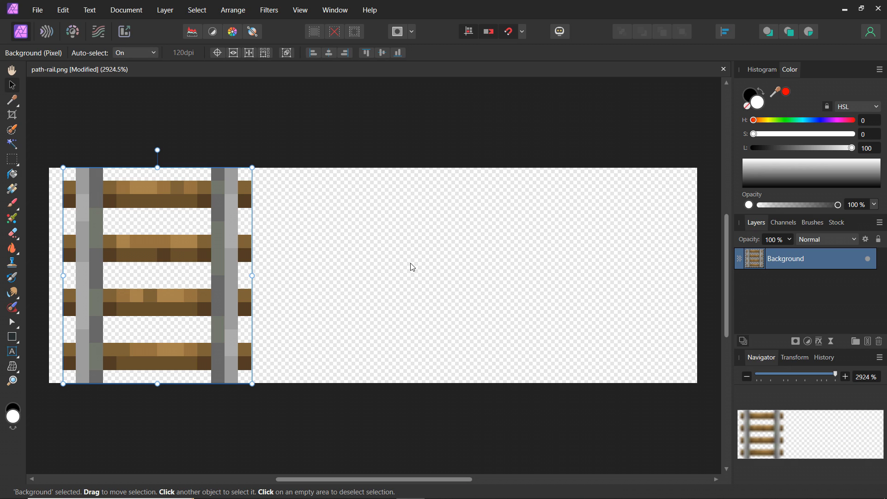
mouse_move(453, 286)
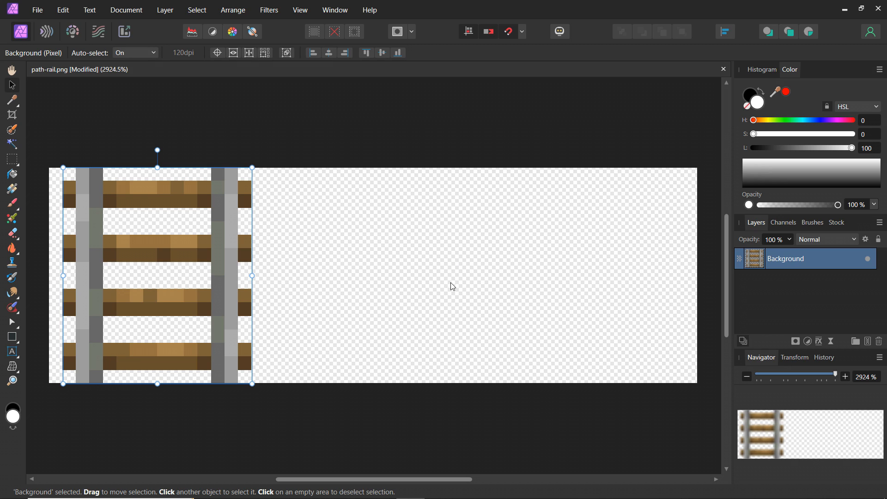
mouse_move(159, 233)
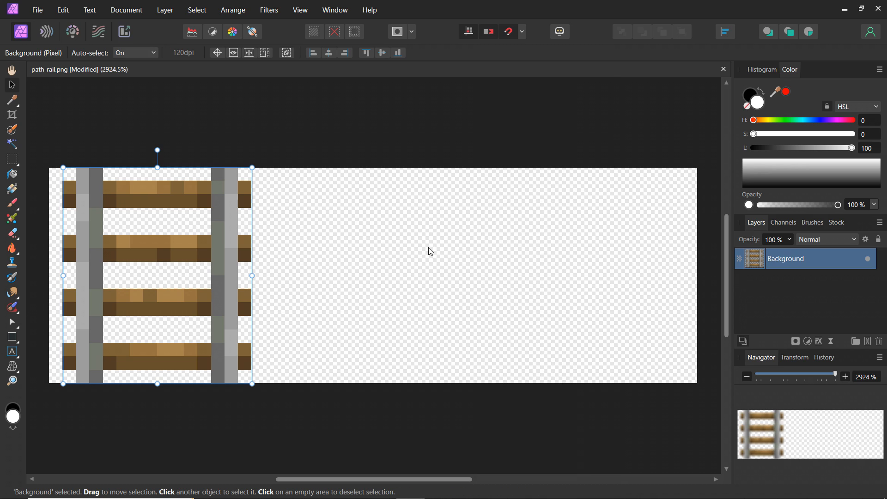
mouse_move(363, 213)
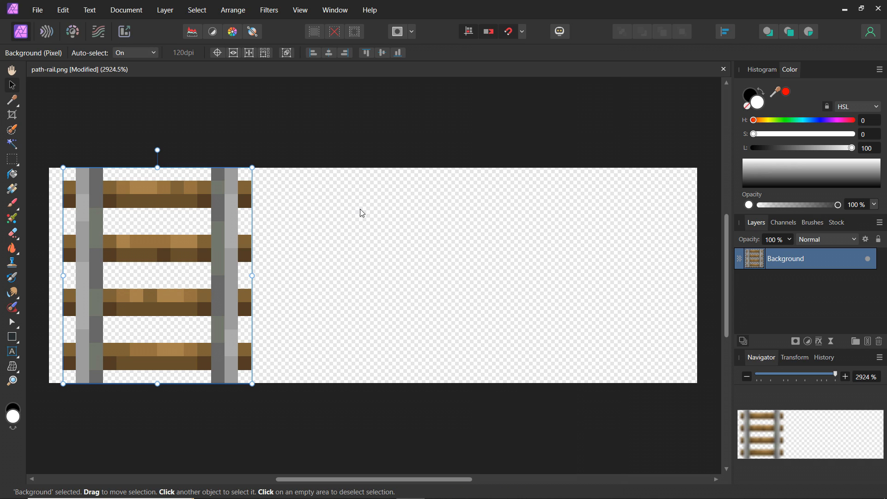
mouse_move(376, 242)
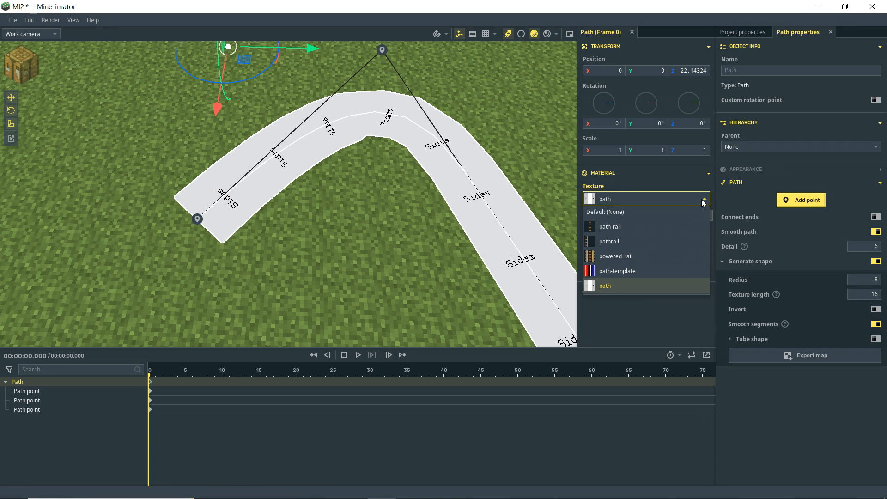
mouse_move(611, 245)
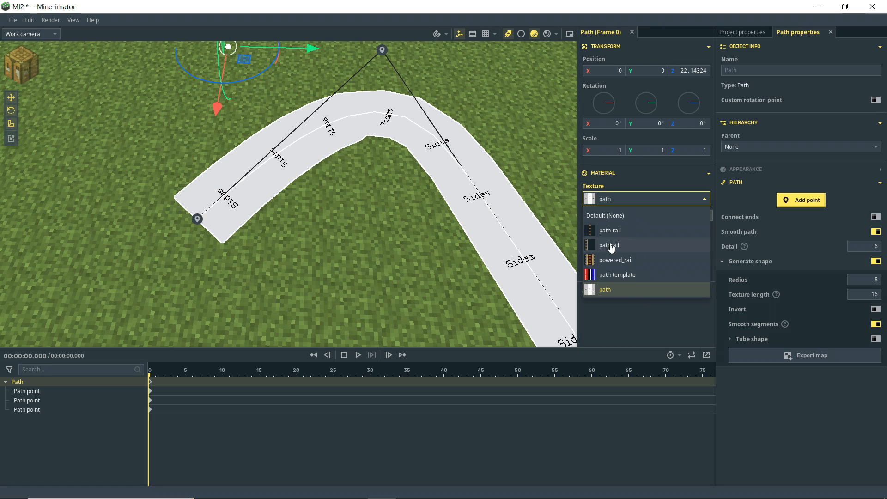
Step: Apply the pathrail texture with length 34.4 and keep the path a flat railway track
click(609, 244)
text(10.)
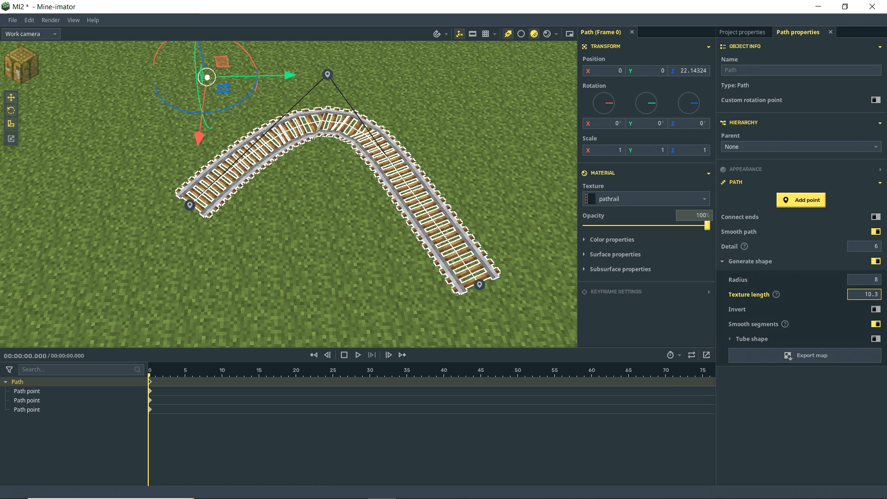
text(34.4)
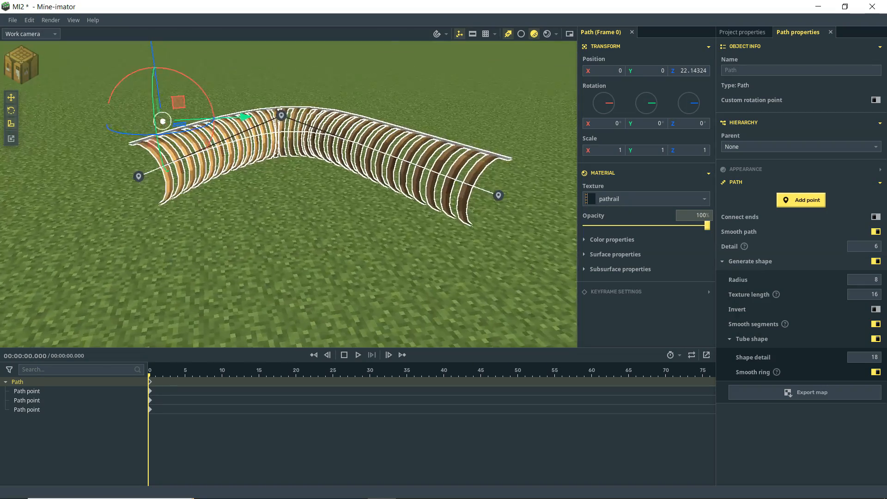
click(877, 371)
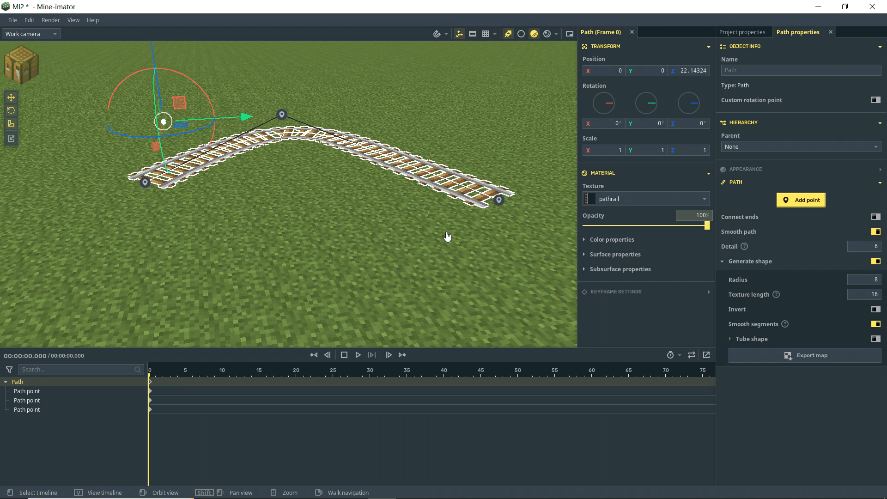
mouse_move(480, 233)
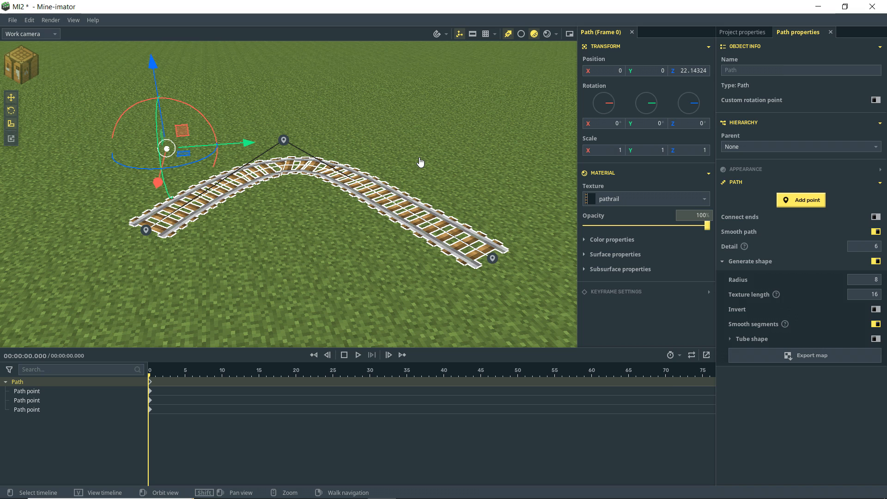
mouse_move(385, 220)
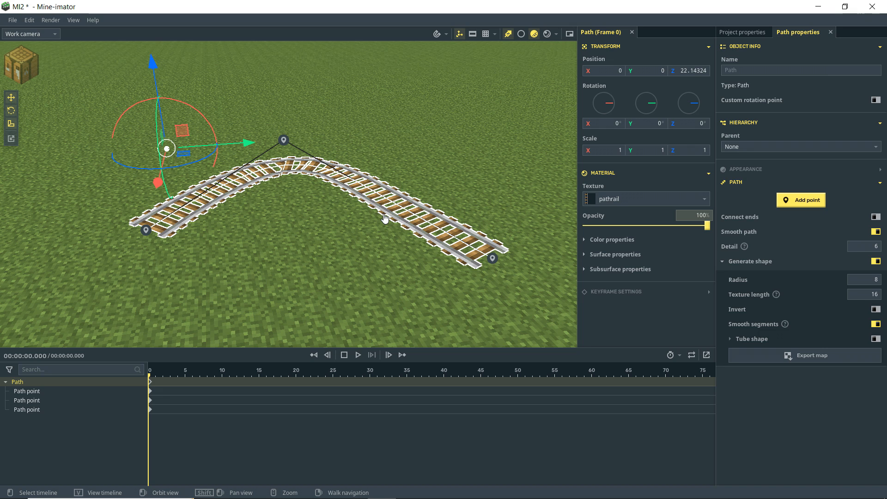
mouse_move(380, 220)
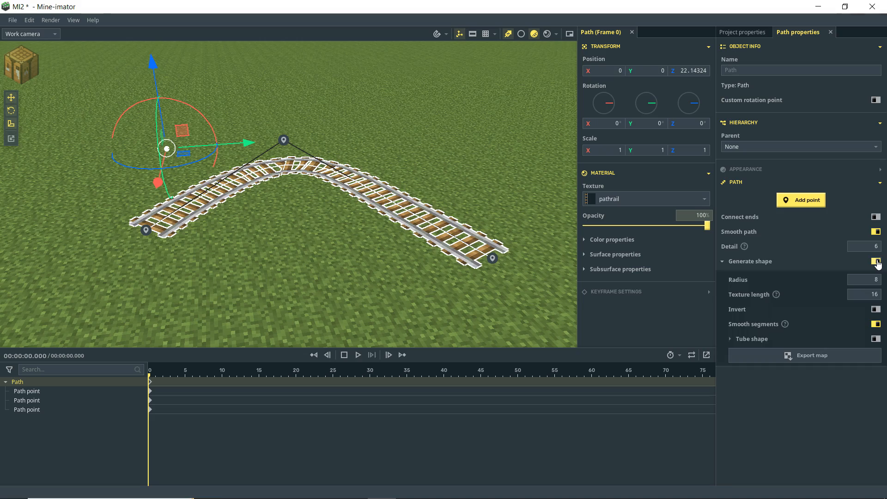
Step: Switch off Generate shape and create a Human (Steve) character beside the loop
click(877, 261)
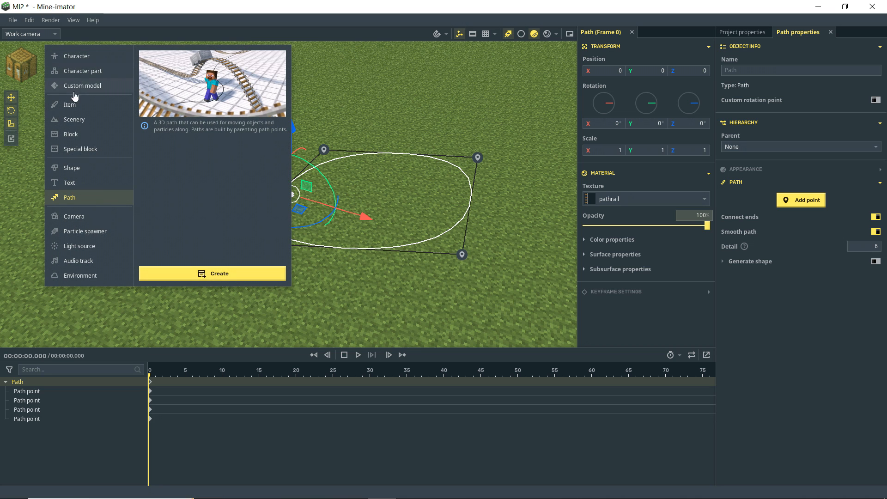
click(76, 55)
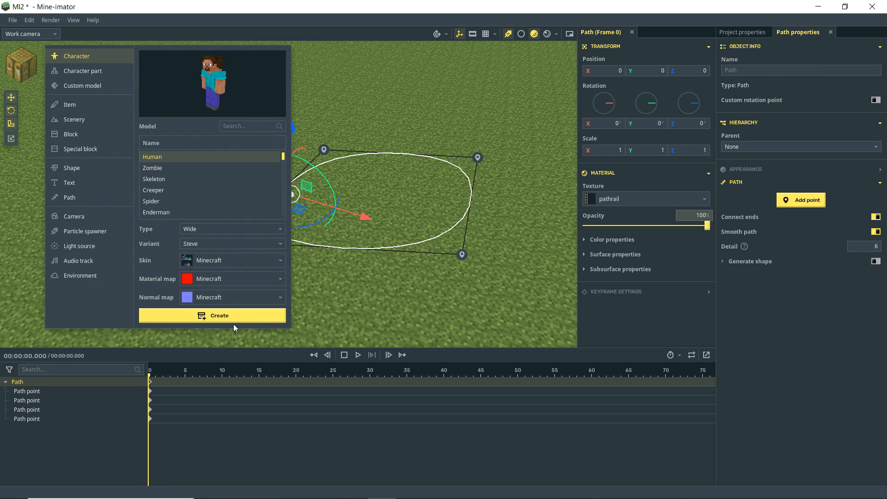
click(212, 315)
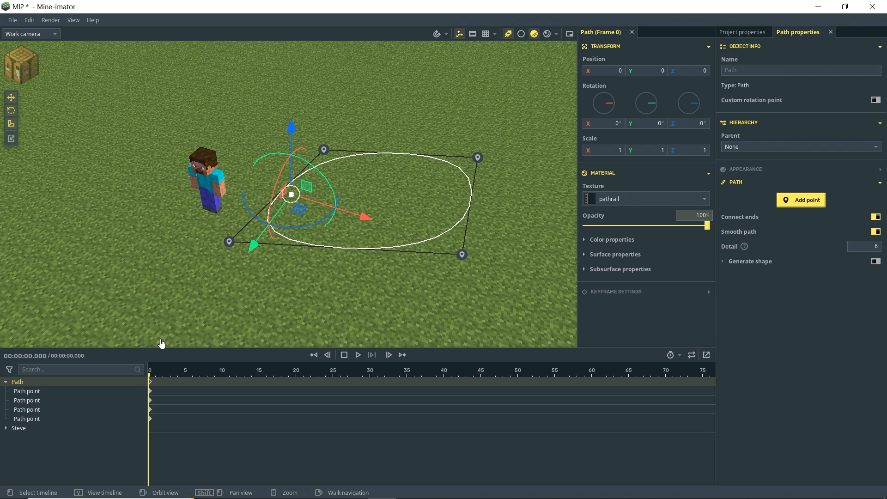
Step: Set Steve's Follow path constraint to the looped Path
click(19, 428)
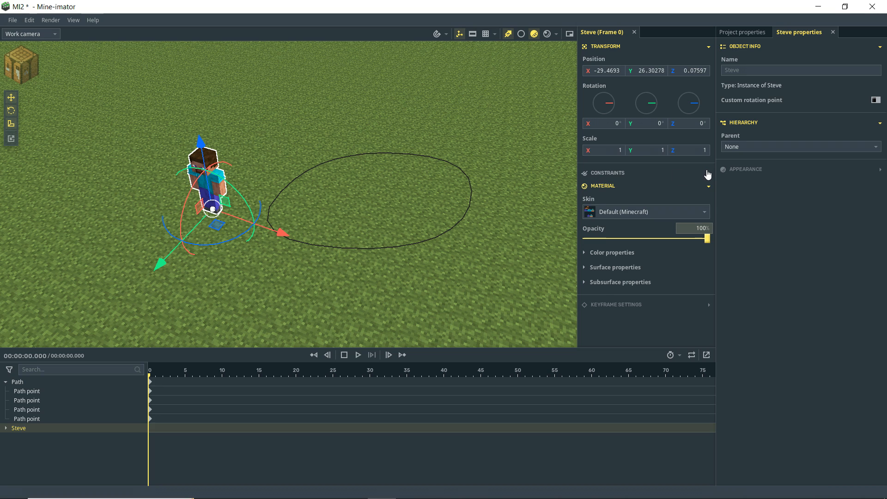
click(608, 173)
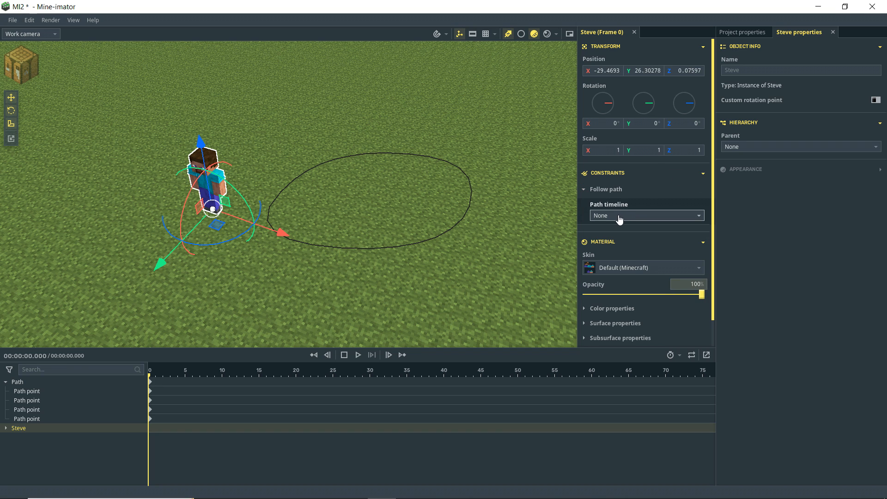
click(646, 215)
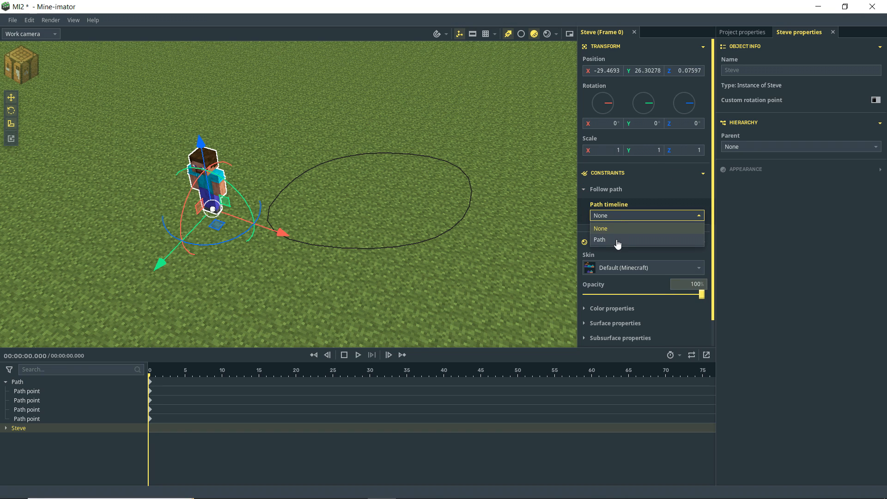
click(600, 240)
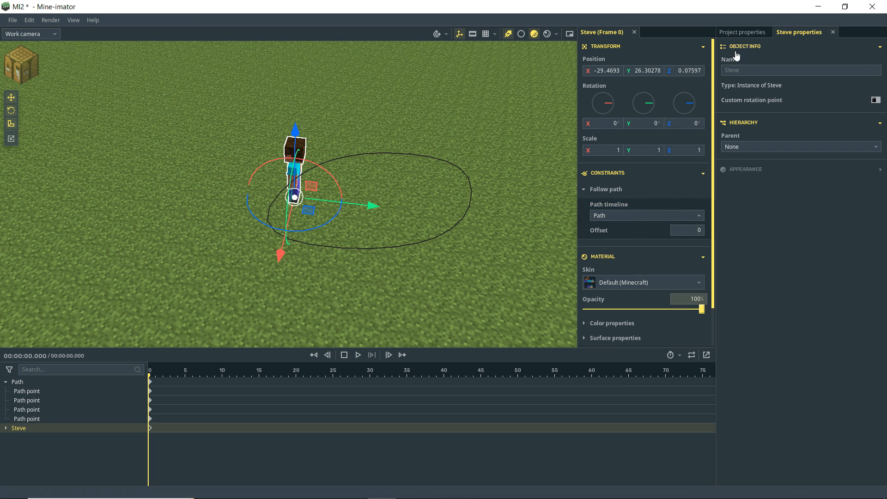
click(744, 32)
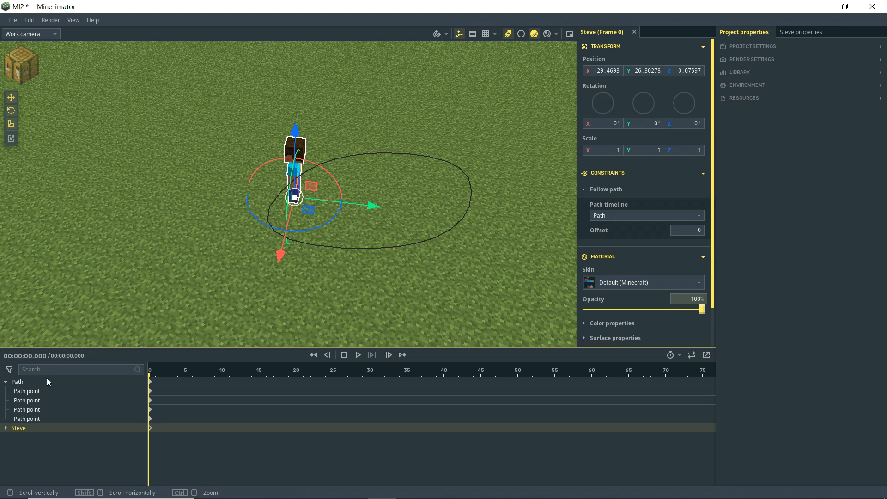
Step: Rename the looped path 'Poopy' and reselect Steve
click(17, 382)
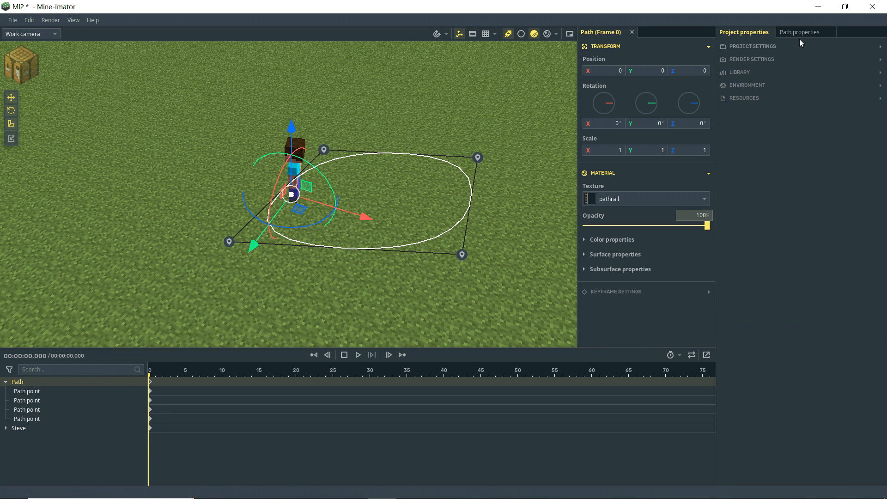
click(798, 32)
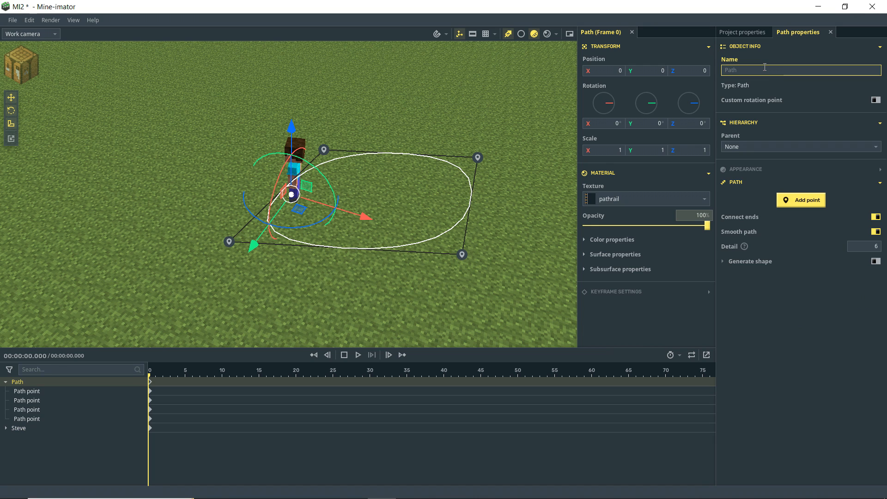
text(Poopy)
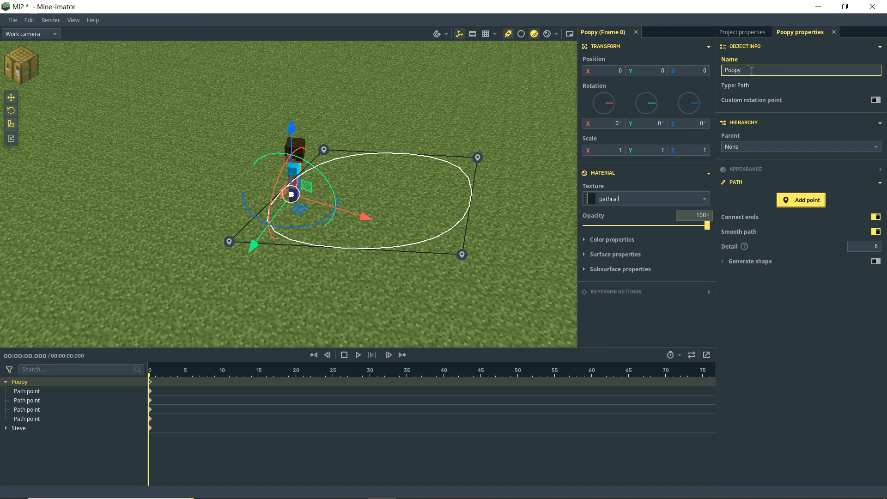
click(18, 428)
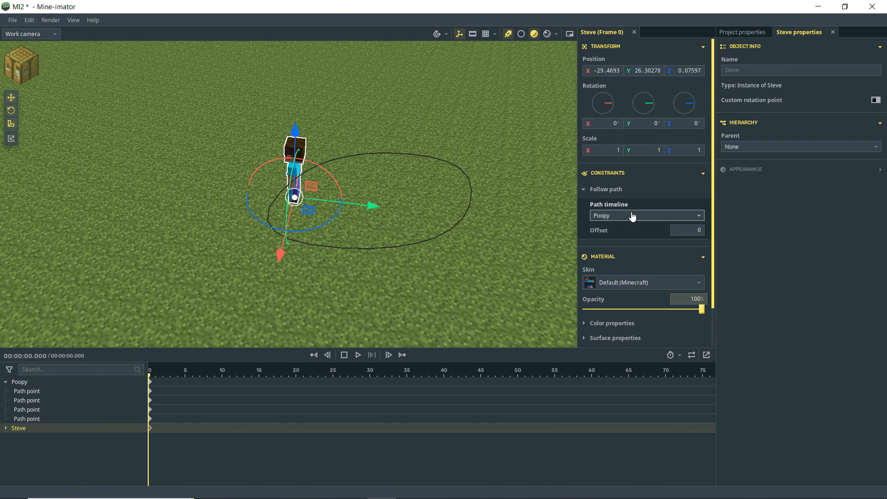
mouse_move(626, 218)
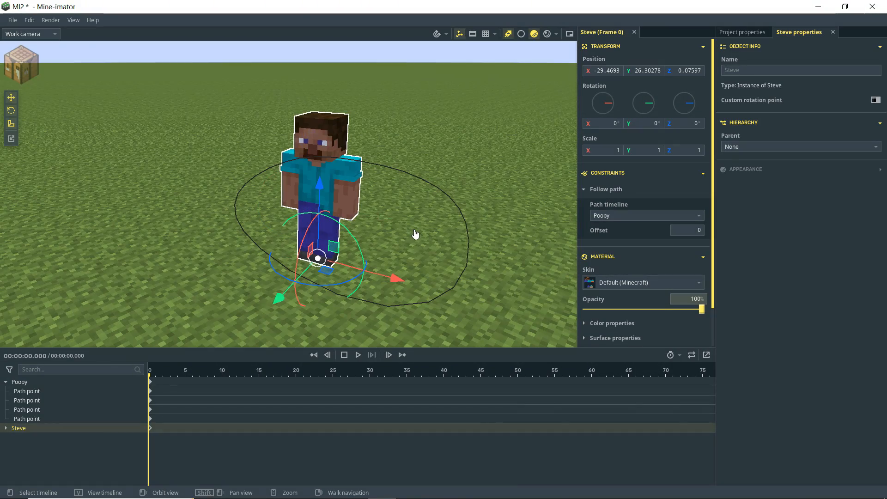
mouse_move(413, 227)
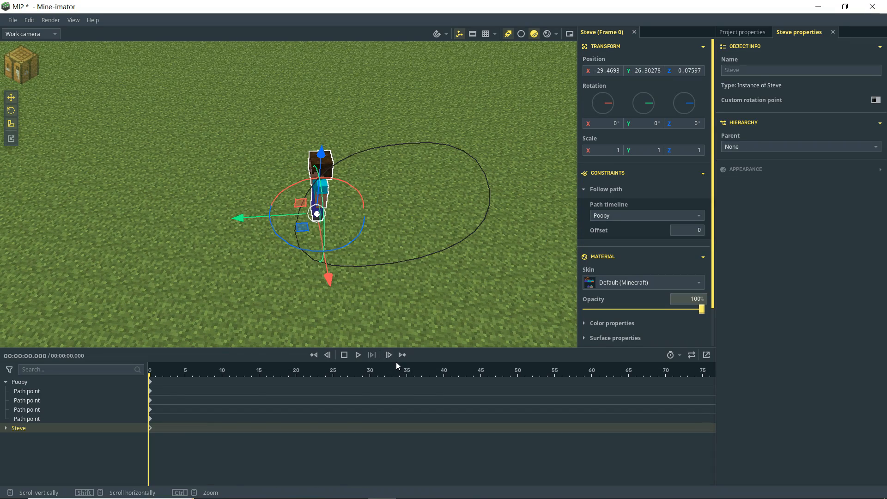
mouse_move(457, 278)
text(2)
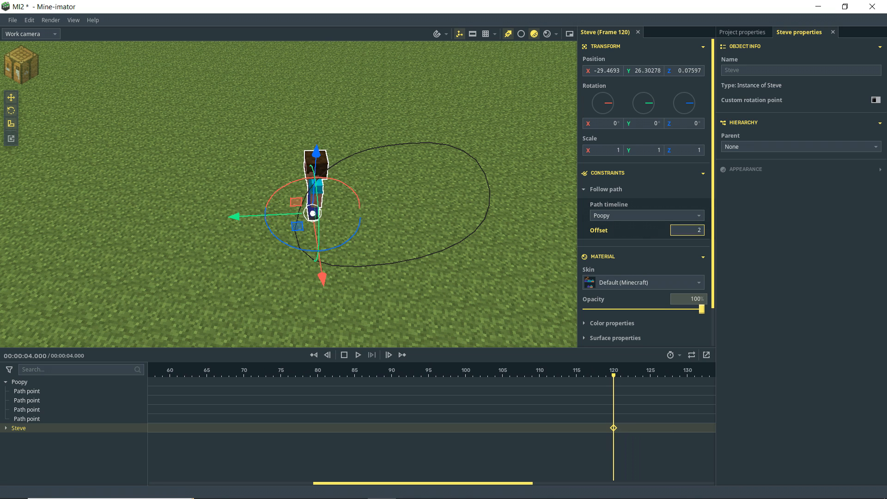
Step: Keyframe Steve's path Offset to 360 at frame 120 for a full loop walk
text(62.4)
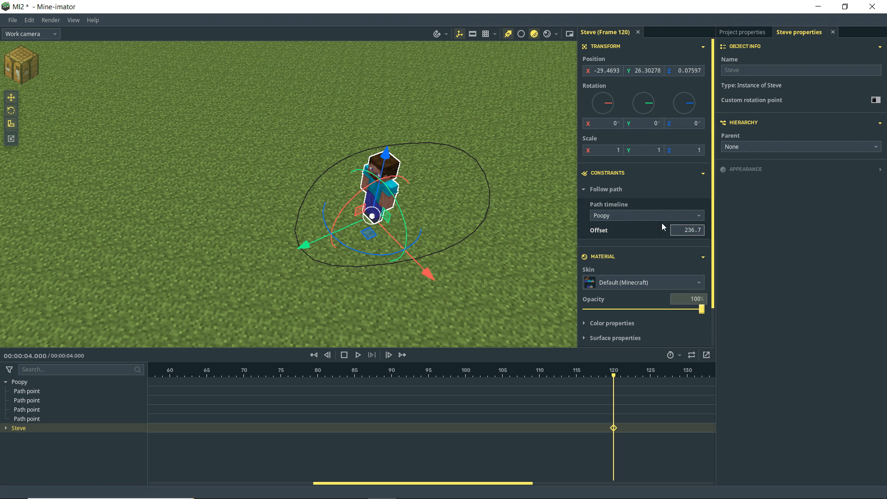
text(360)
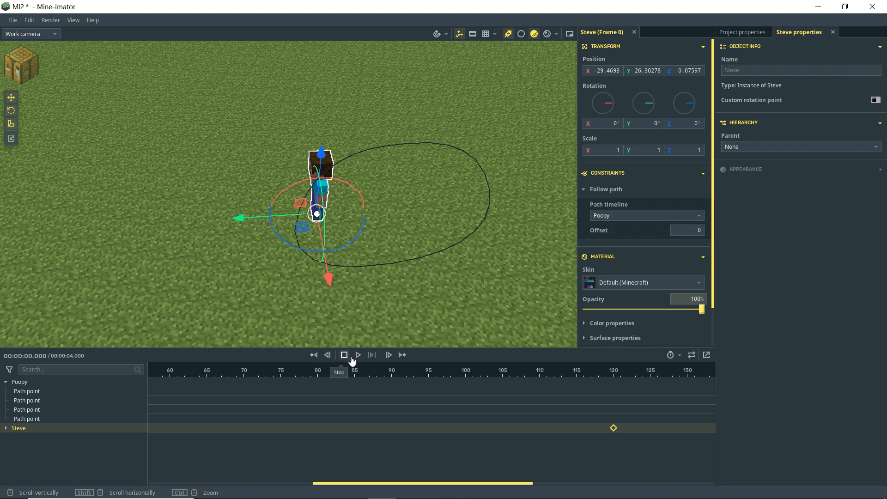
Step: Rewind to frame 0 and reset Steve's Transform Position values to zero
click(358, 355)
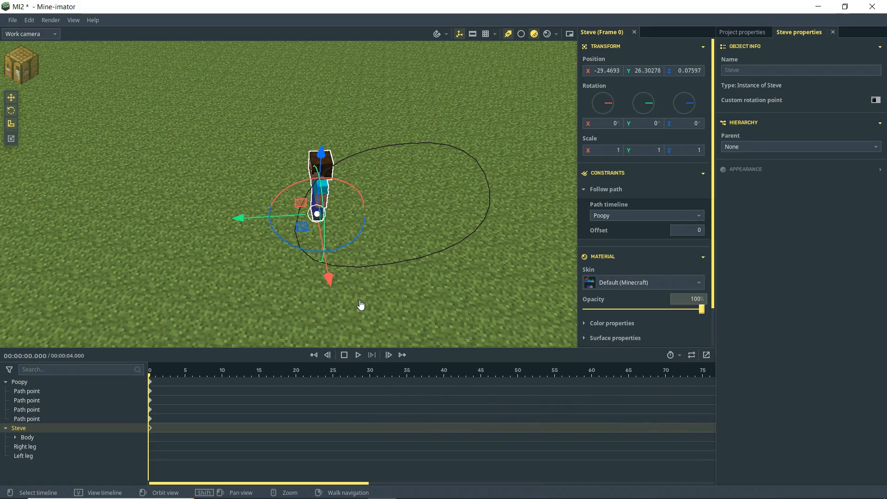
mouse_move(416, 215)
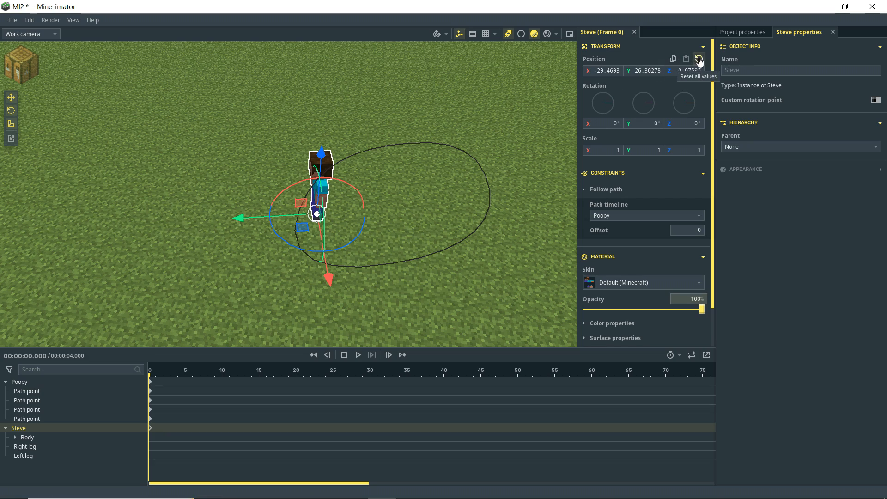
click(699, 59)
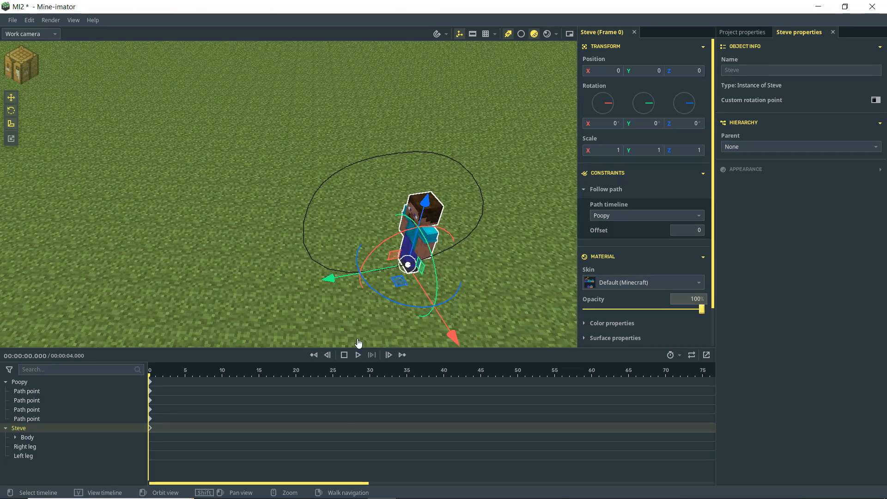
mouse_move(358, 355)
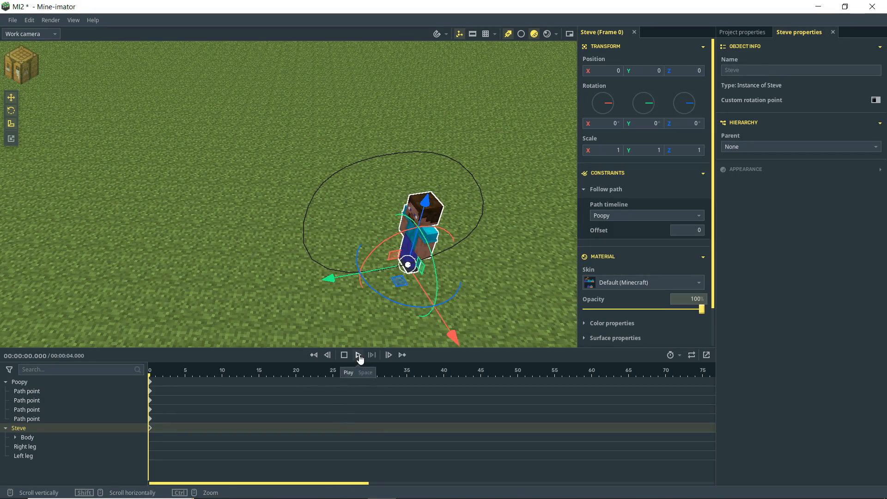
Step: Preview Steve walking the full loop, then stop back at the start
click(358, 354)
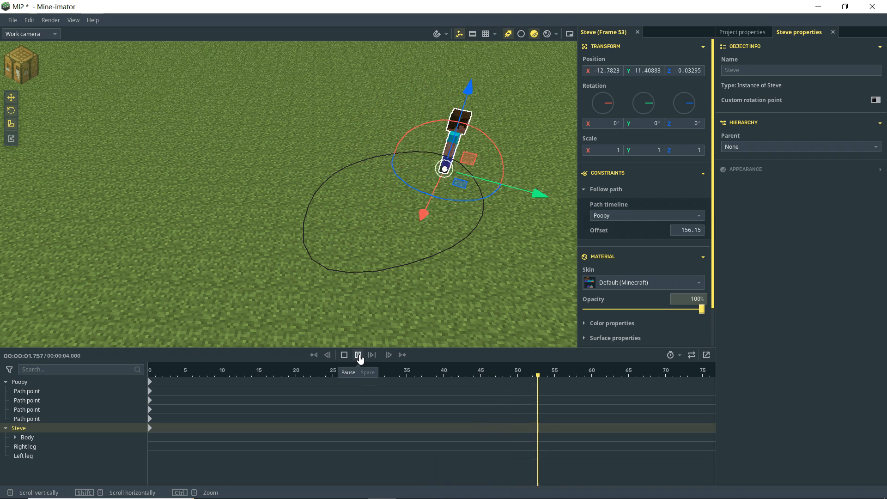
click(358, 355)
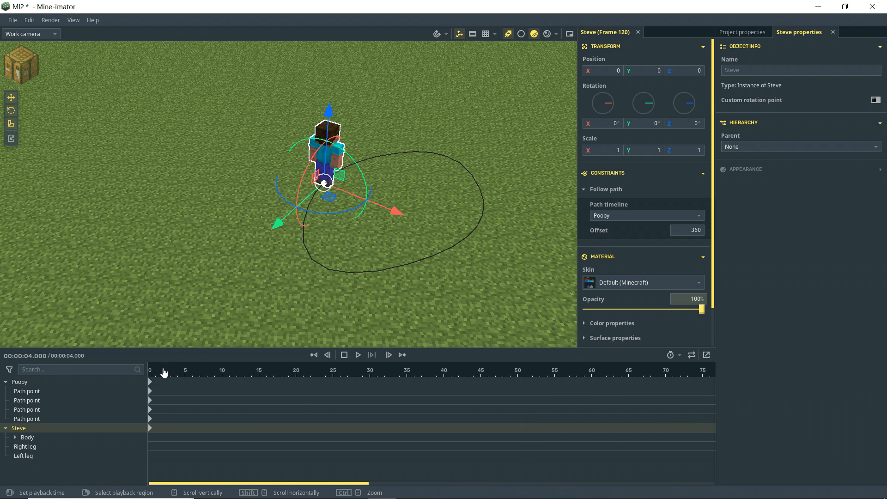
click(326, 370)
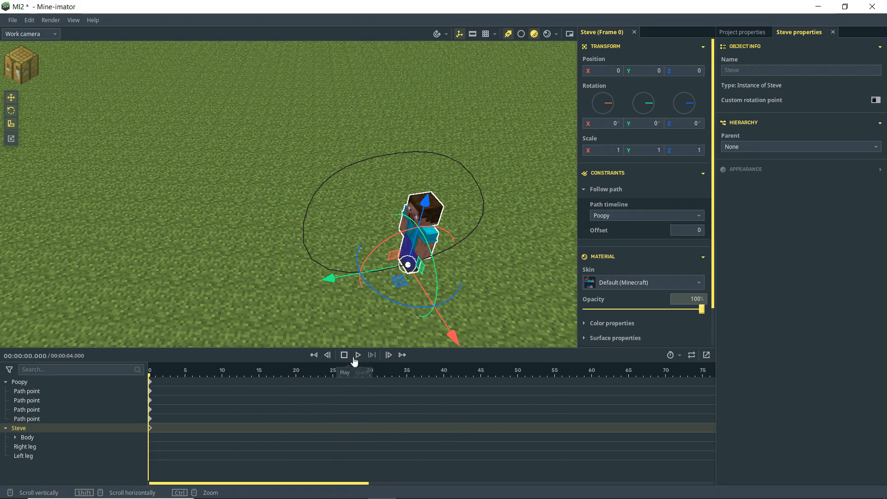
click(358, 355)
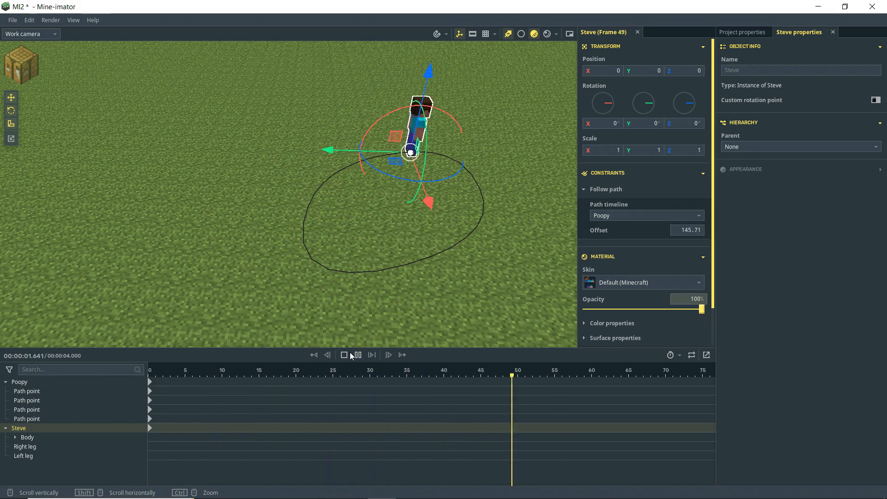
click(314, 355)
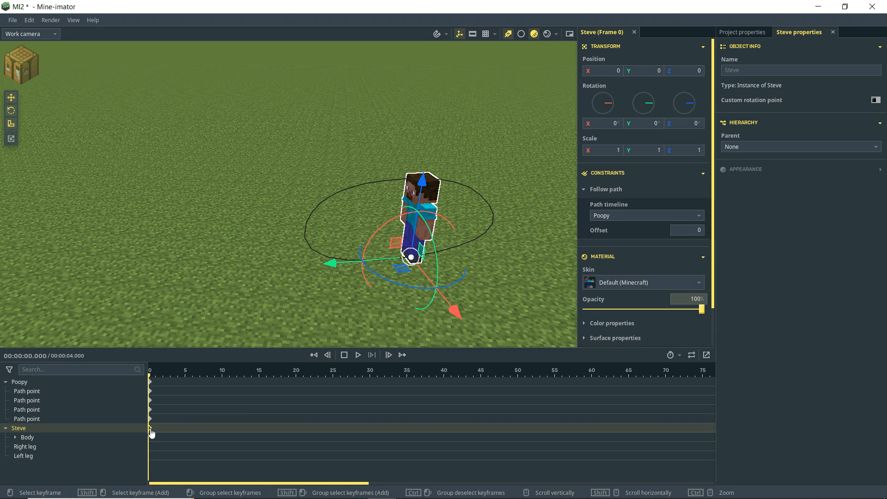
mouse_move(159, 436)
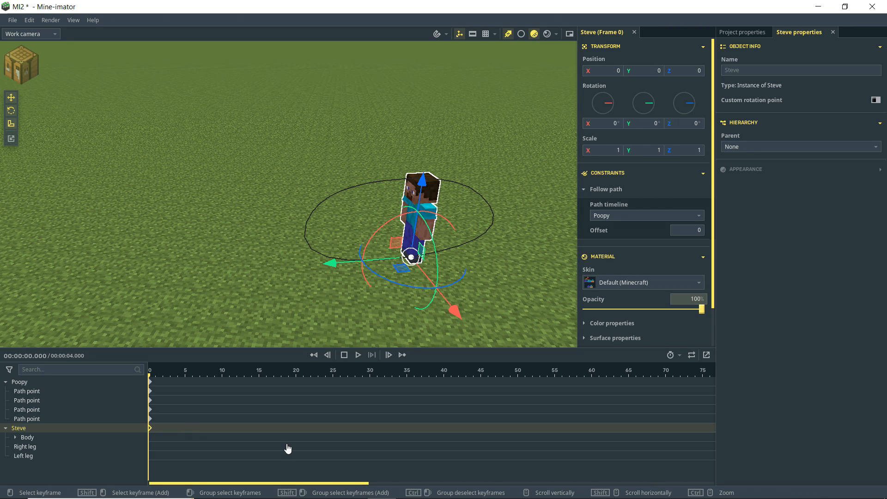
Step: Create a walk cycle from Steve's frame-0 keyframe and preview it
click(748, 168)
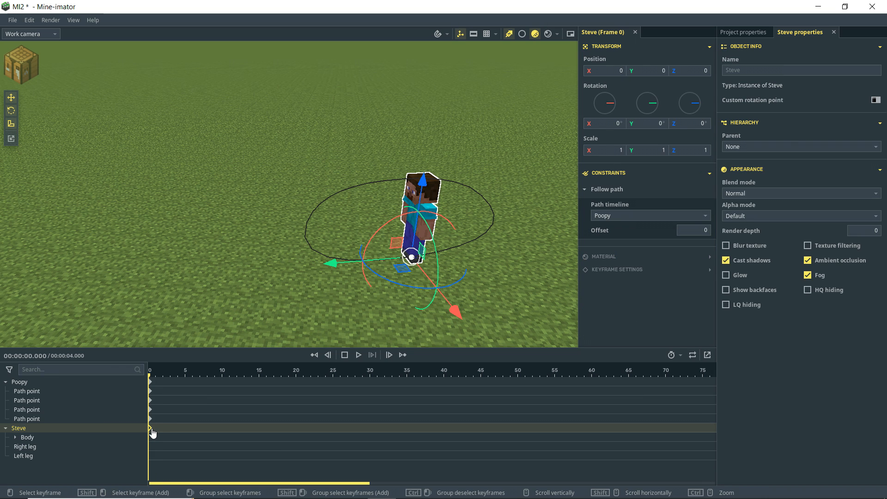
right_click(152, 431)
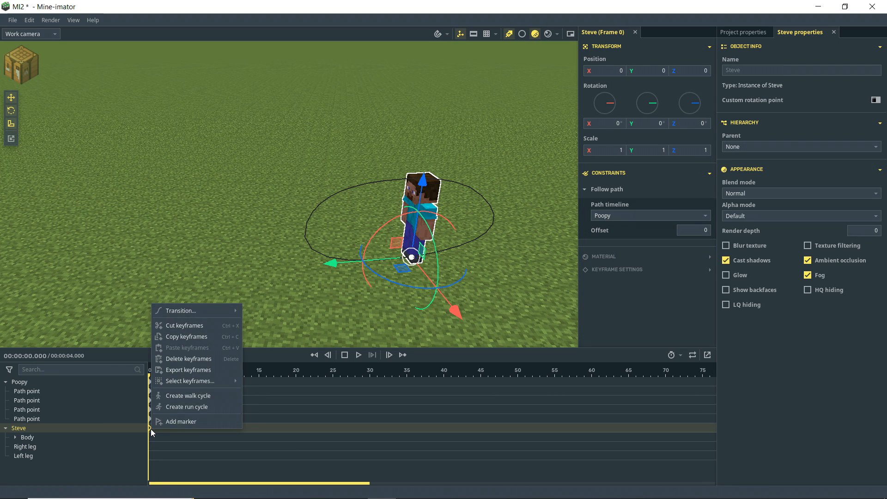
mouse_move(192, 395)
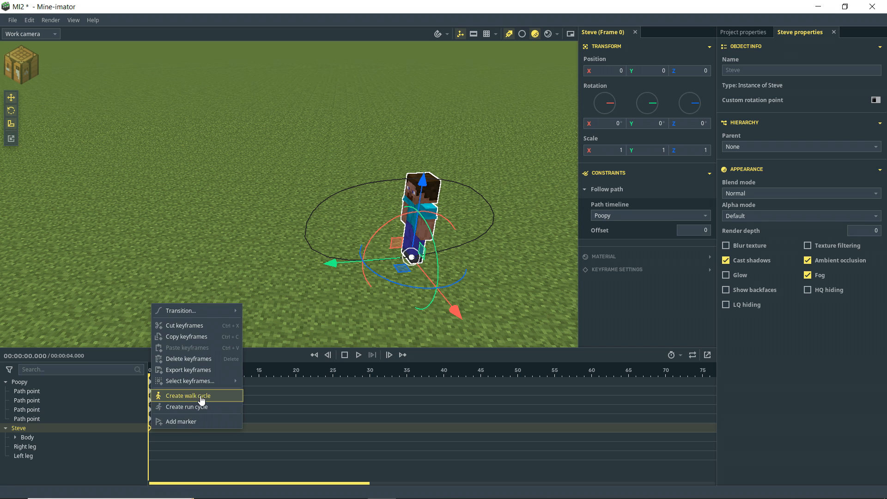
click(188, 396)
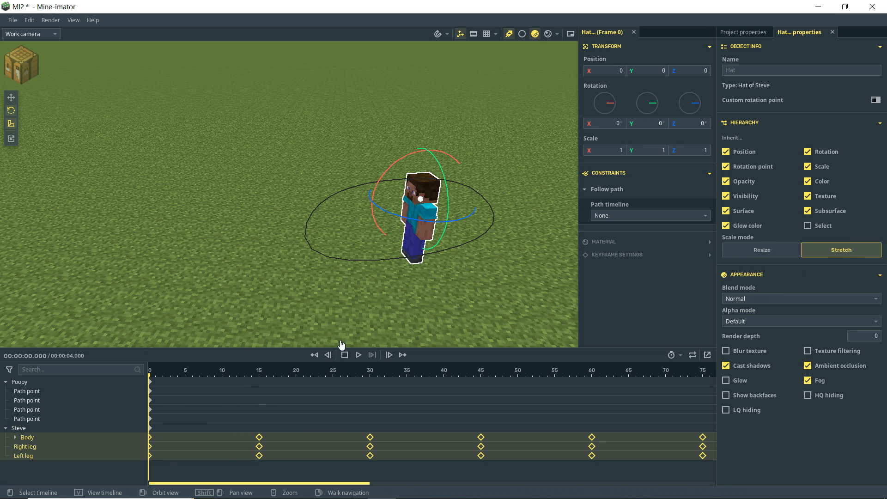
click(359, 355)
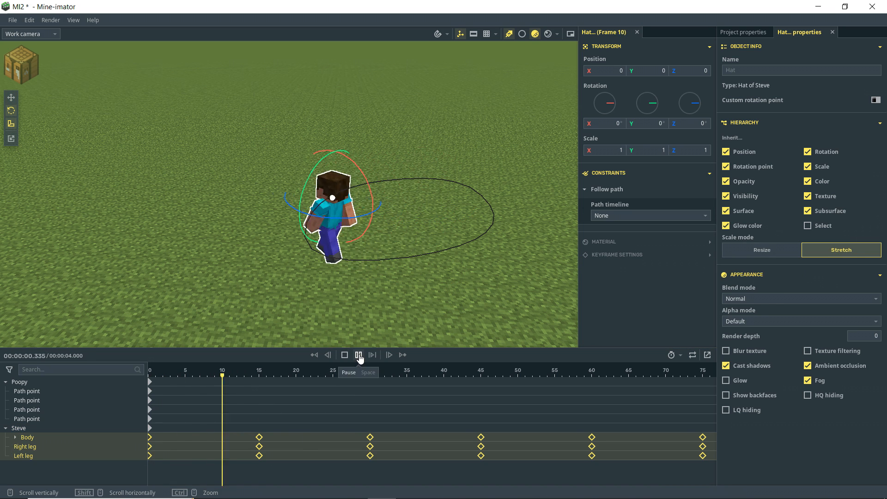
click(358, 355)
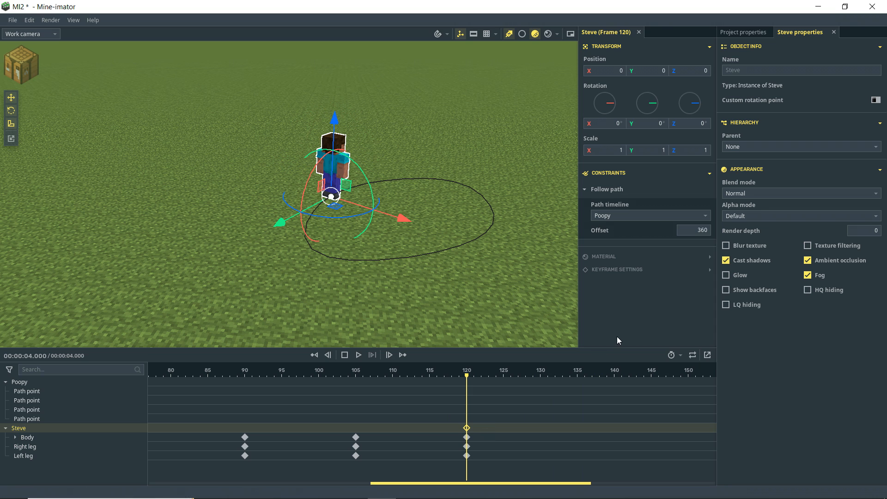
Step: Set Steve's Follow path Offset to 180 at the last frame and preview the half lap
click(693, 230)
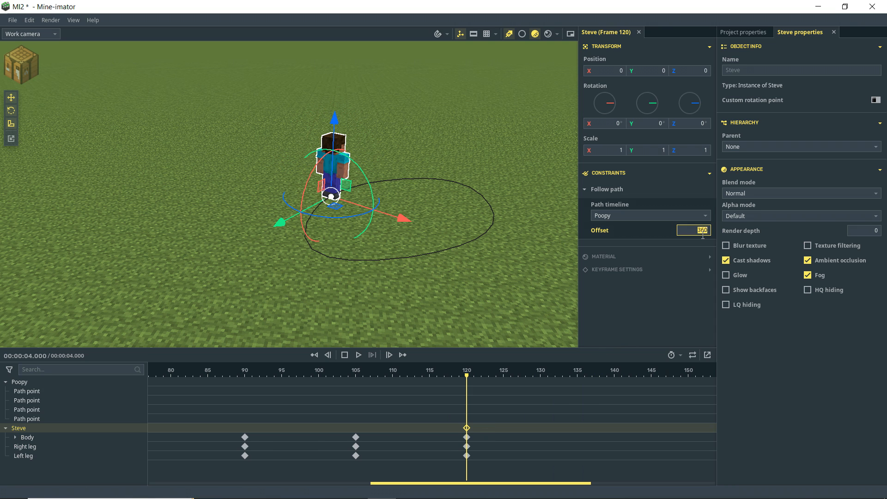
text(180)
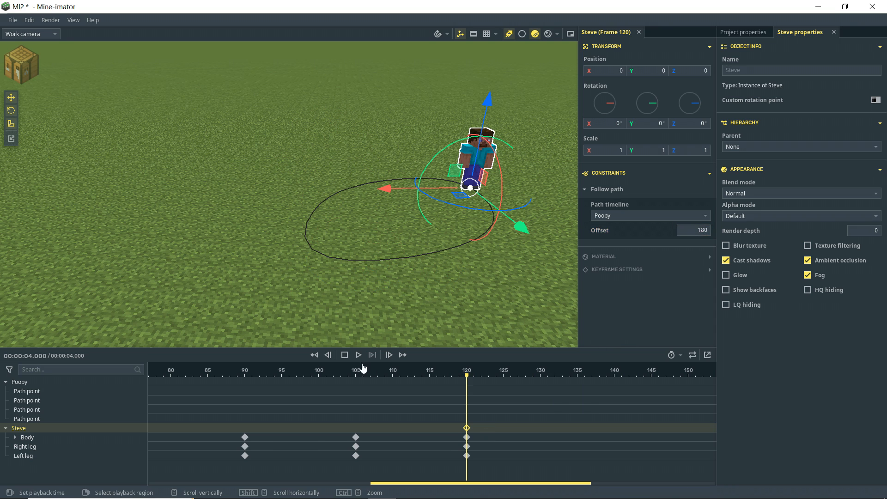
click(358, 355)
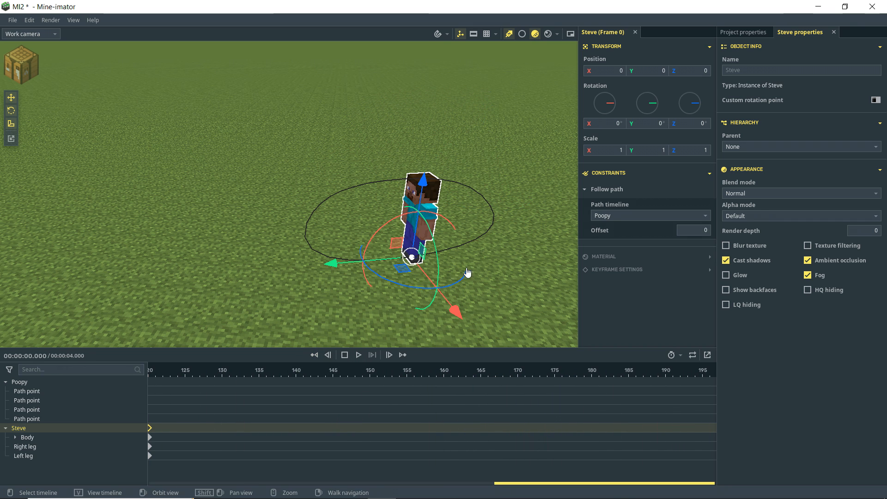
click(359, 355)
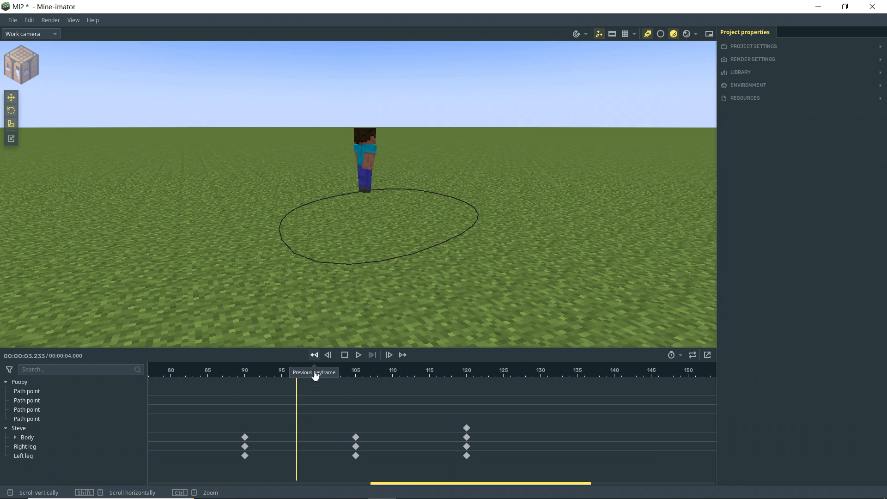
scroll(left, 3)
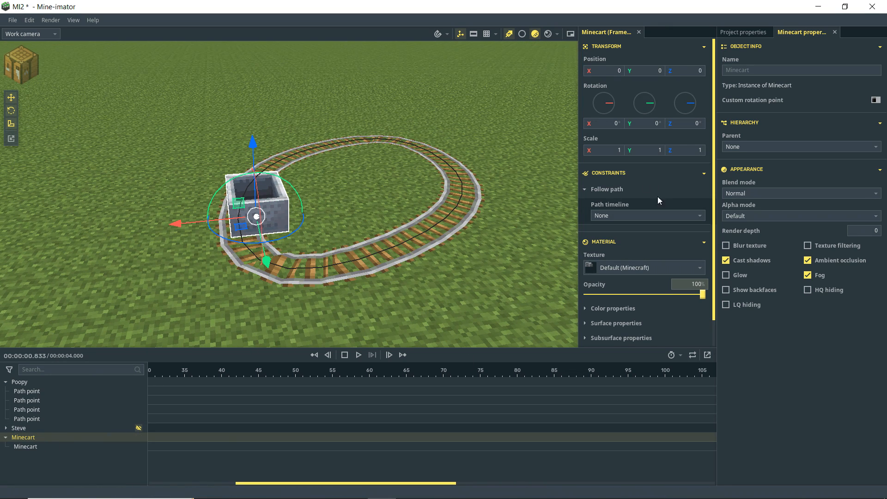
Step: Make the Minecart follow the Poopy path with an offset of 150.4
click(647, 216)
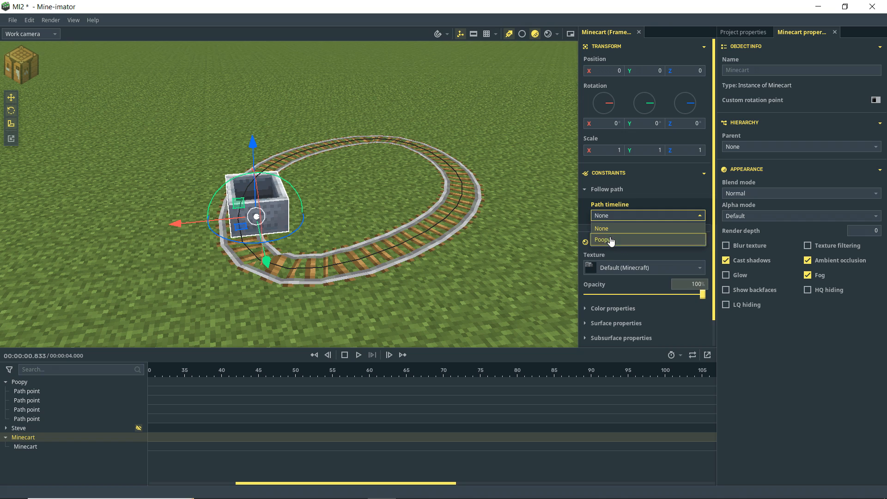
click(605, 239)
text(7.8)
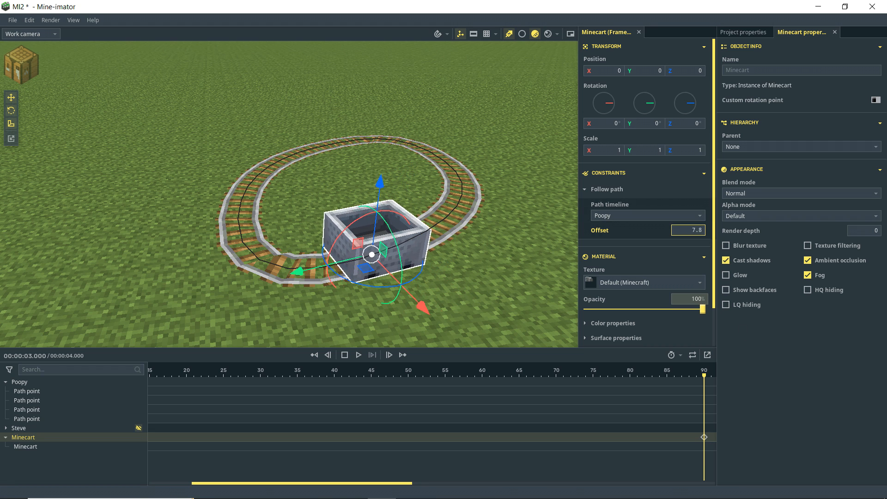
text(150.4)
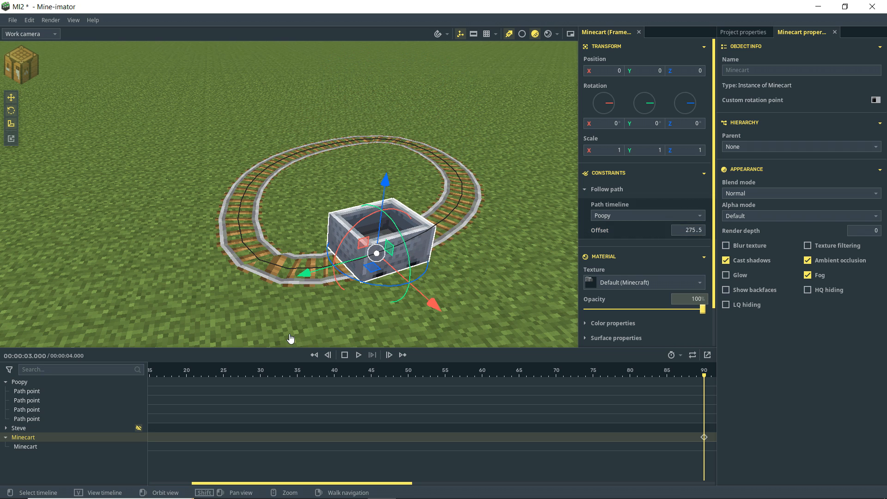
Step: Rewind and play the minecart riding around the rail loop
click(314, 355)
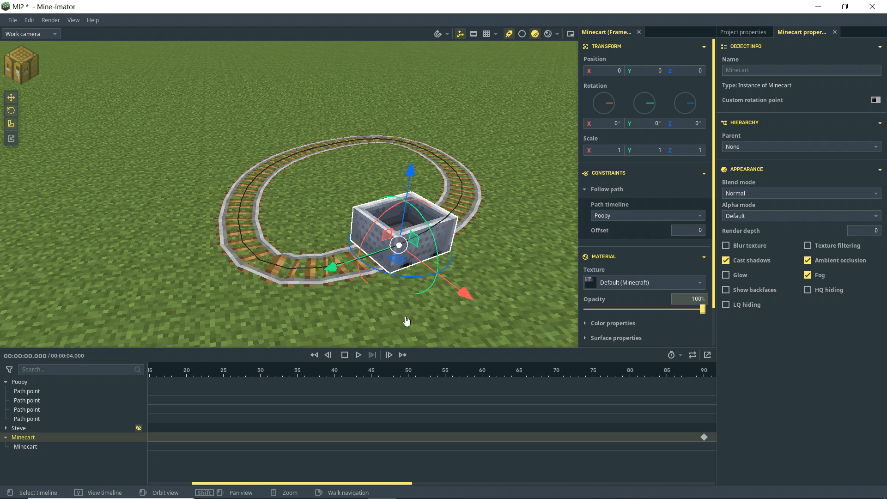
click(359, 355)
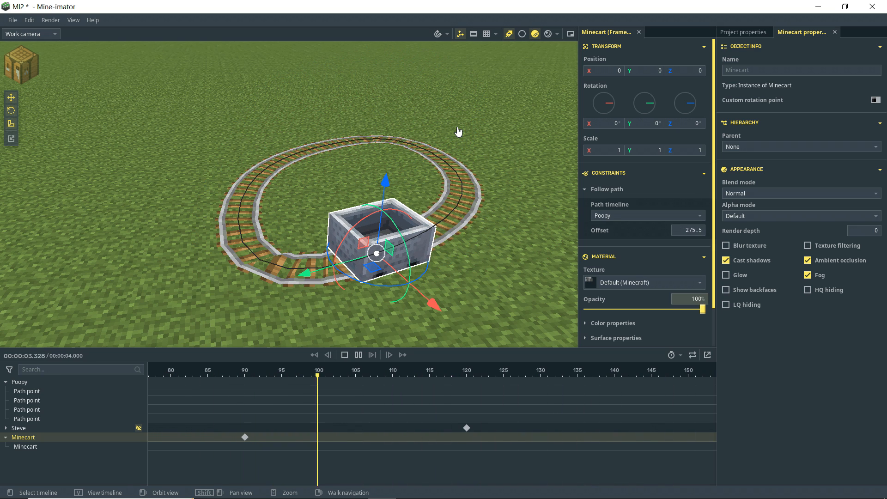
click(314, 355)
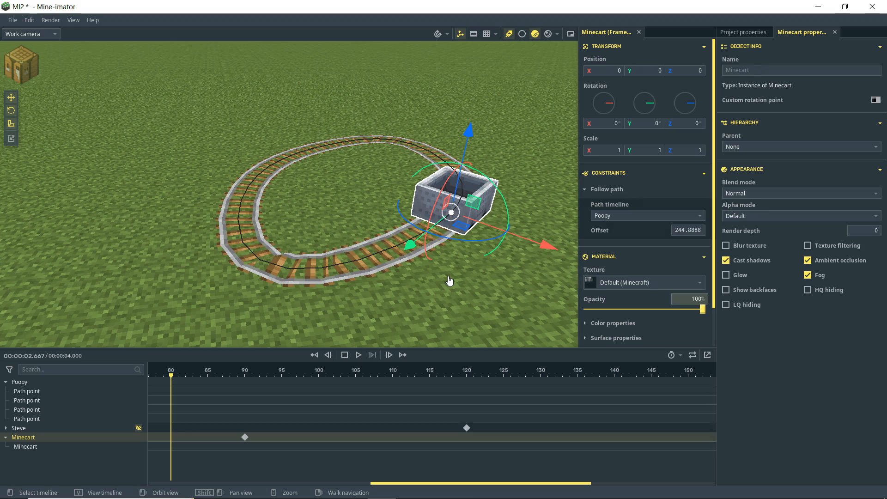
mouse_move(391, 263)
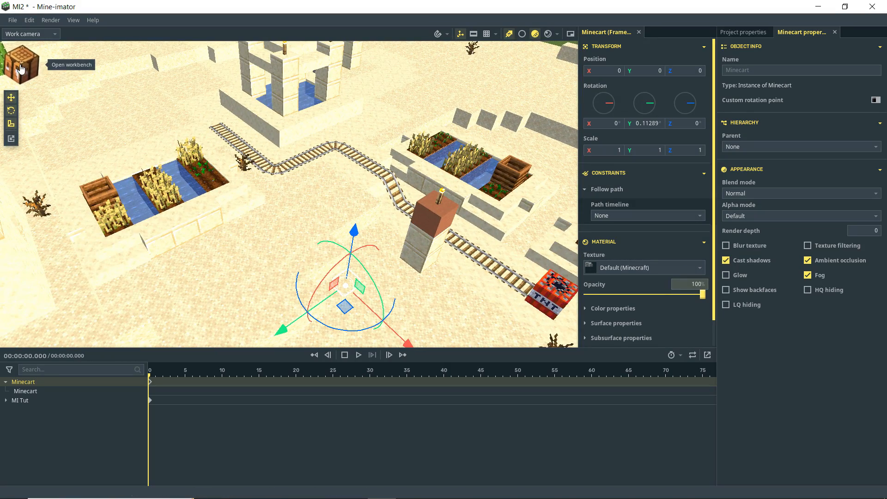
Step: Create a new Path object from the workbench and select its timeline
click(10, 66)
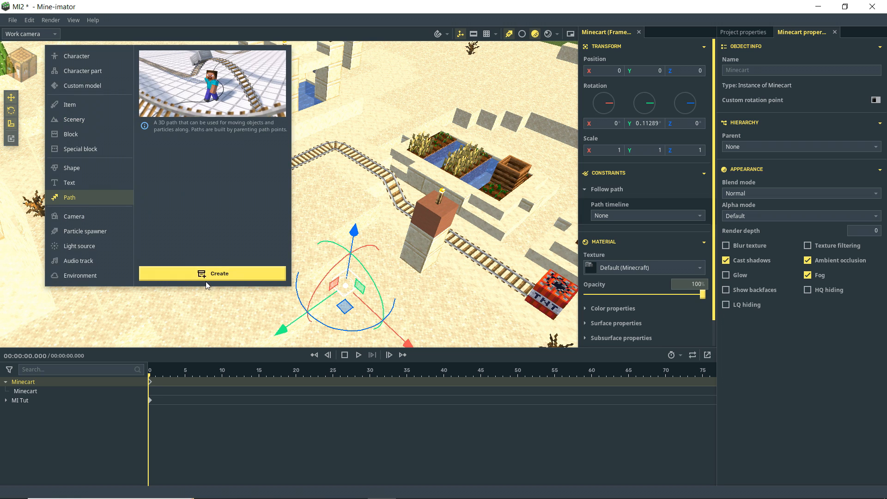
click(213, 273)
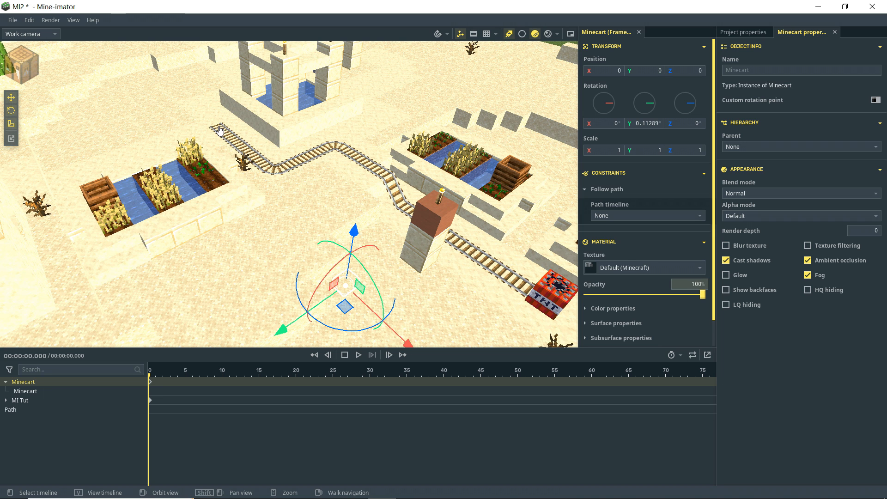
click(10, 409)
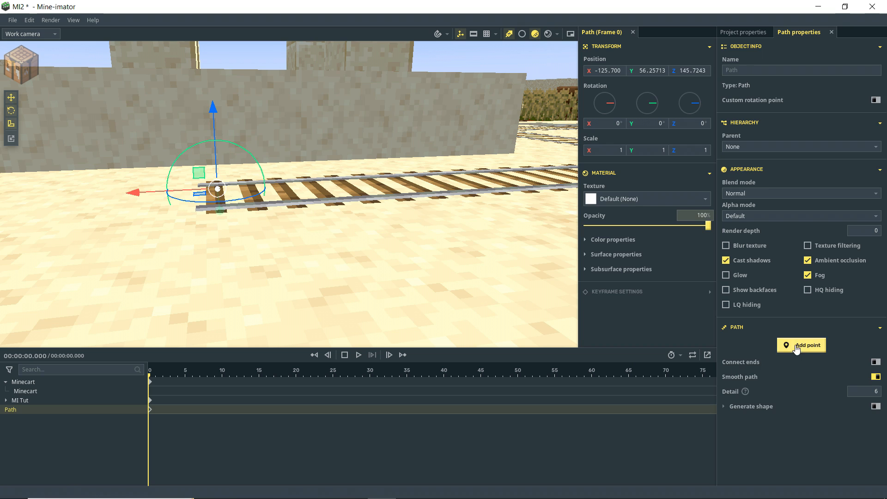
Step: Add path points along the desert rail's bends with Smooth path turned off
click(801, 345)
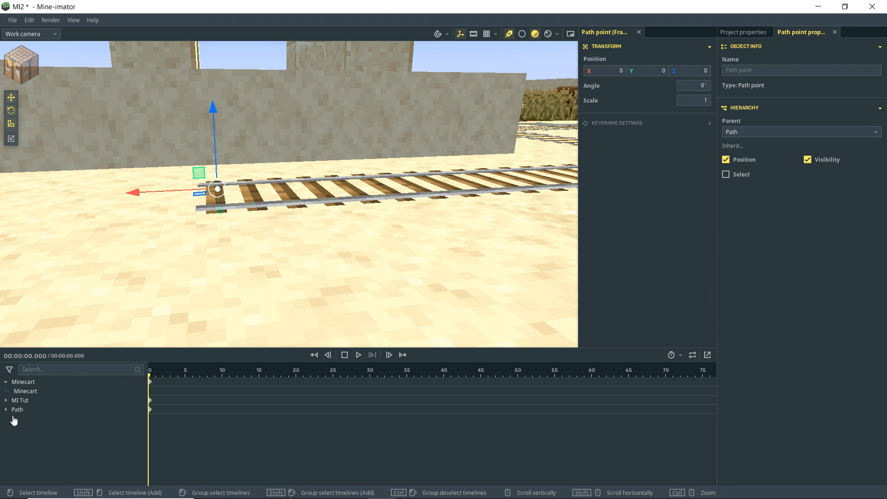
click(6, 409)
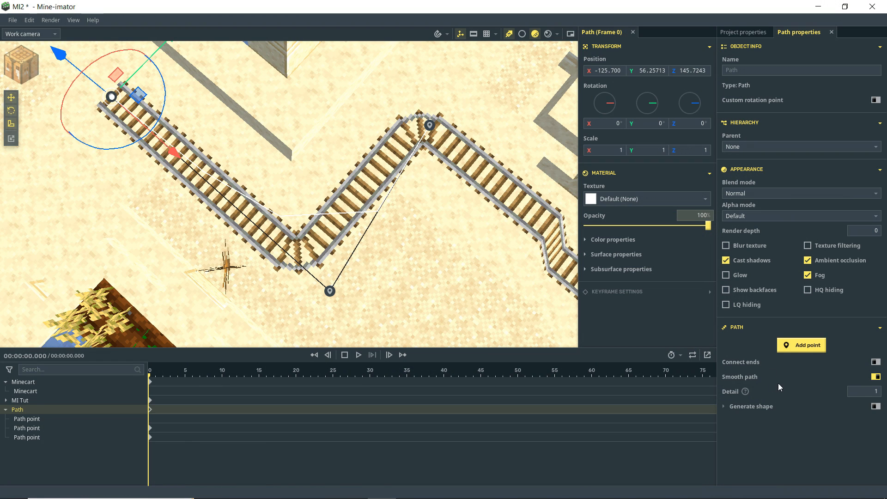
click(876, 377)
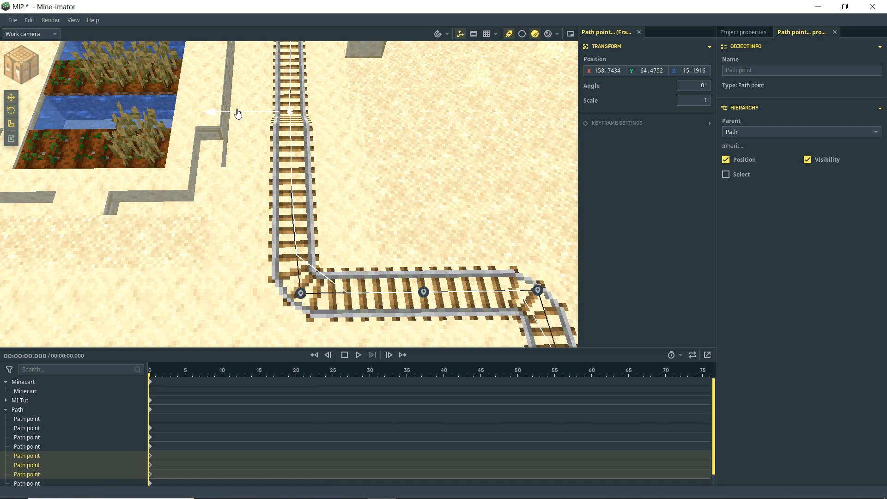
click(299, 293)
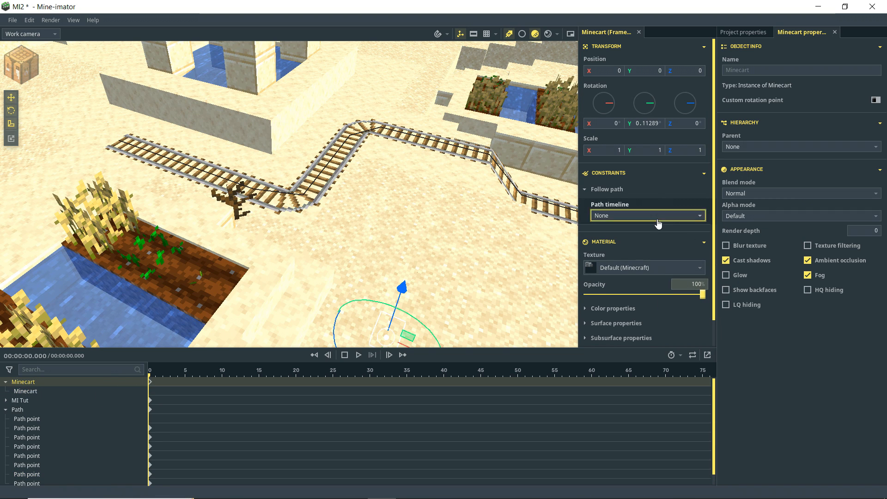
Step: Make the Minecart follow the new Path with a frame-70 offset of 306.6, and save
click(647, 215)
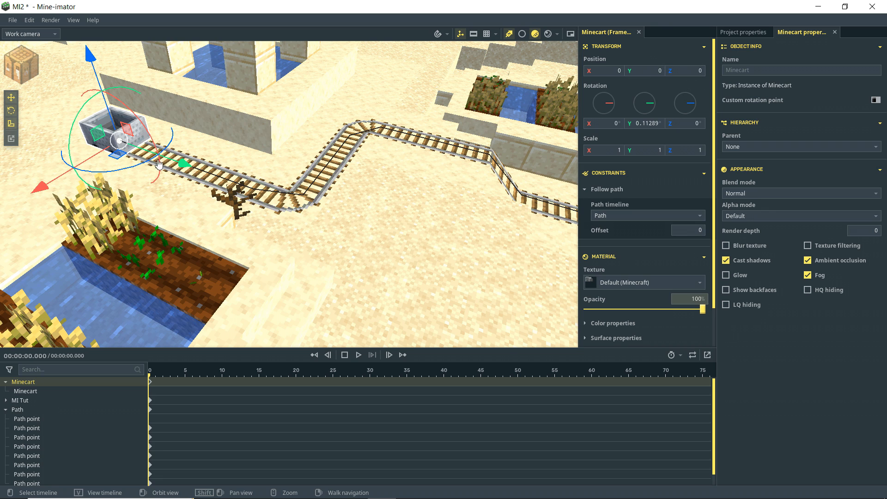
mouse_move(138, 145)
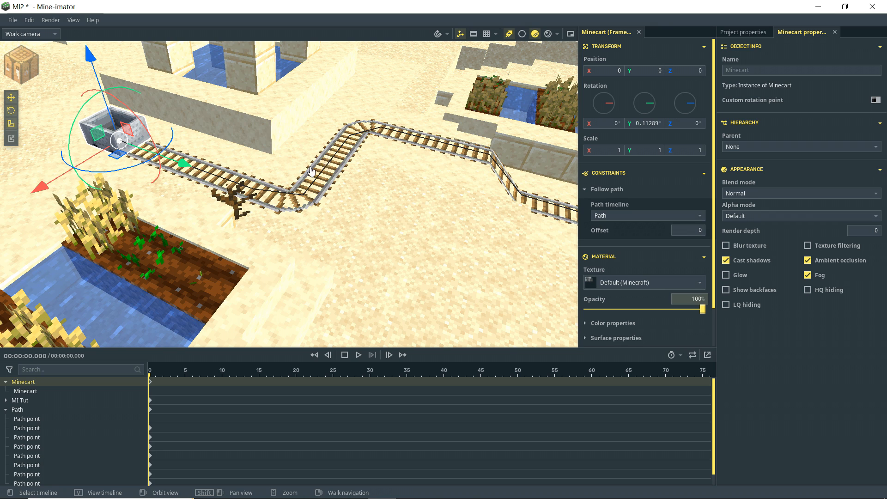
click(27, 419)
text(306.6)
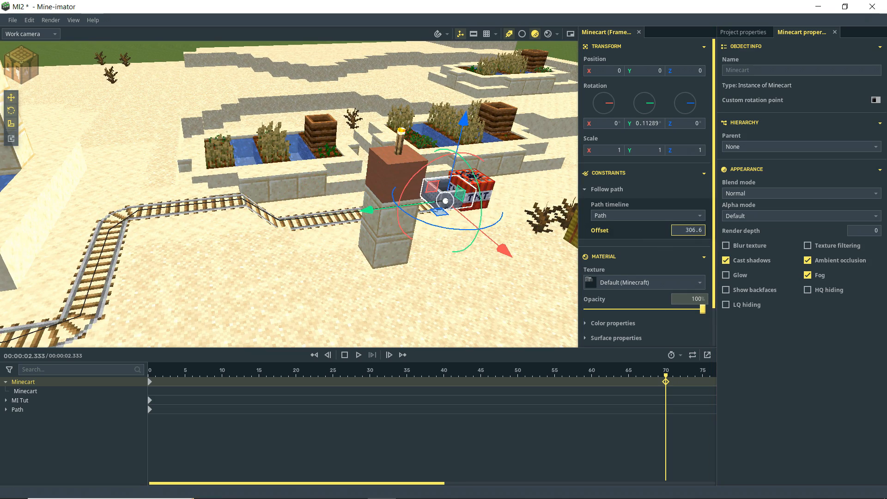
key(ctrl+s)
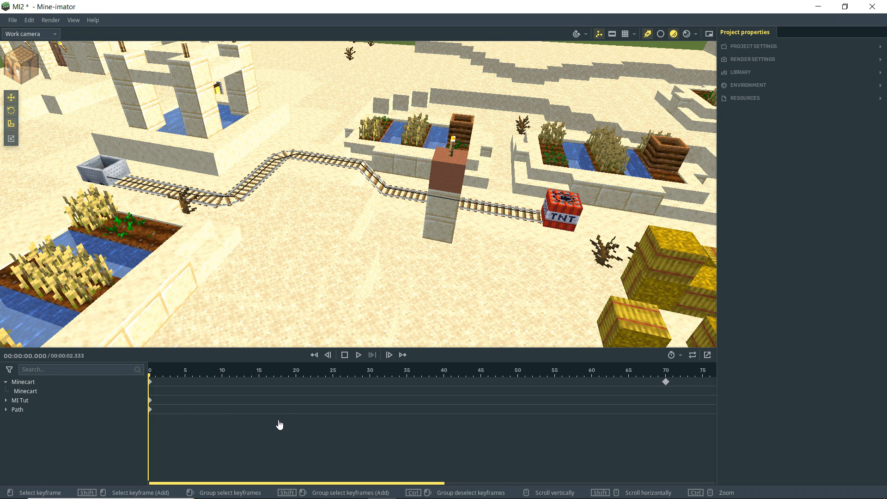
Step: Set the desert Path's Detail to 16 for a smoother ride
click(358, 355)
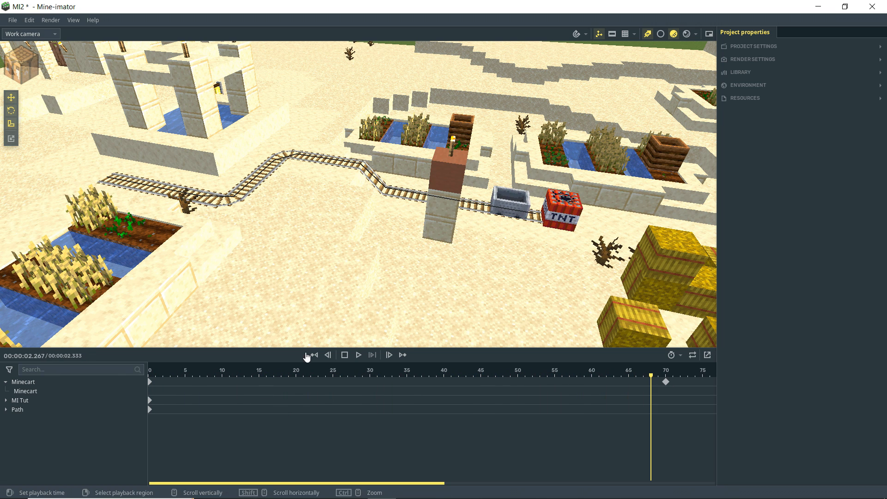
click(17, 410)
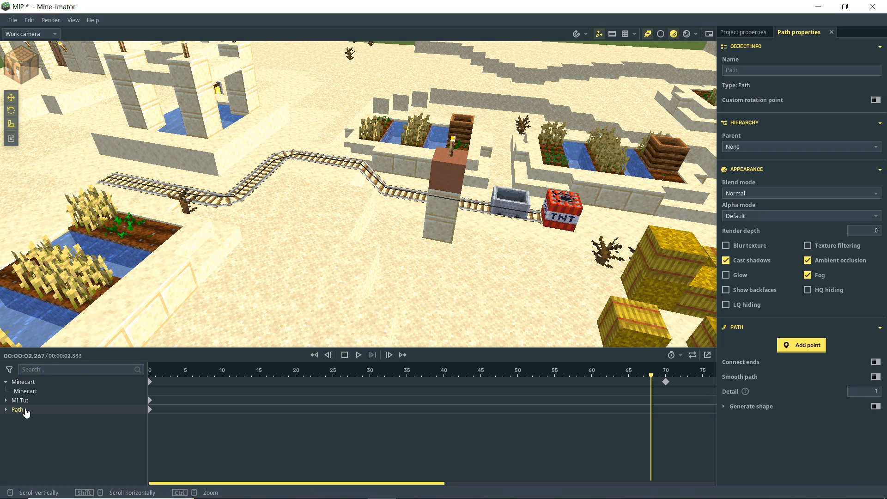
click(17, 409)
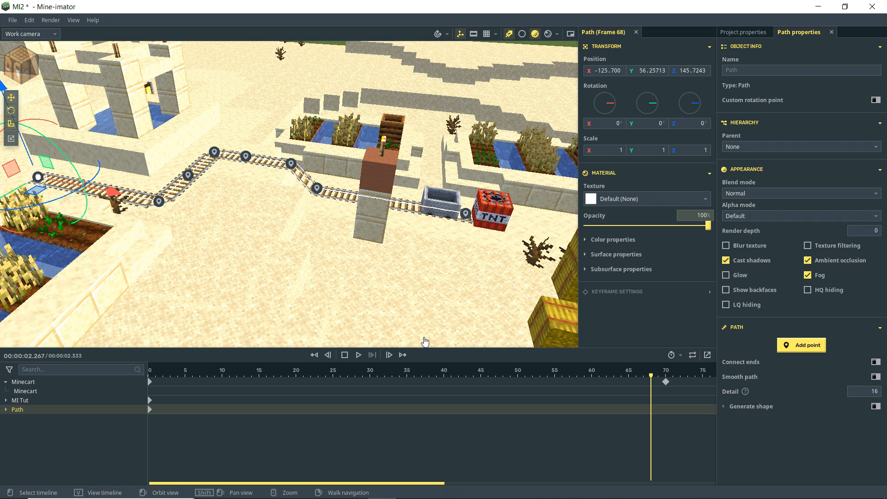
Step: Replay the minecart's ride from the track start to the TNT several times
click(328, 355)
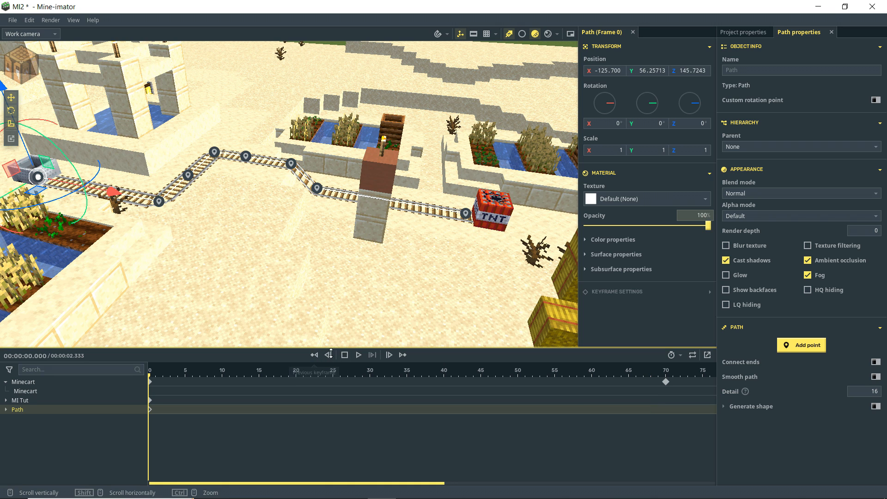
click(359, 355)
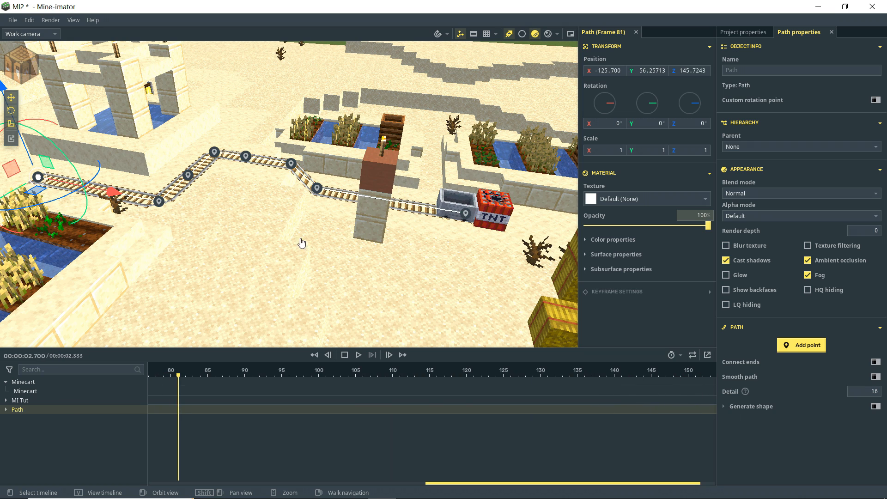
click(314, 355)
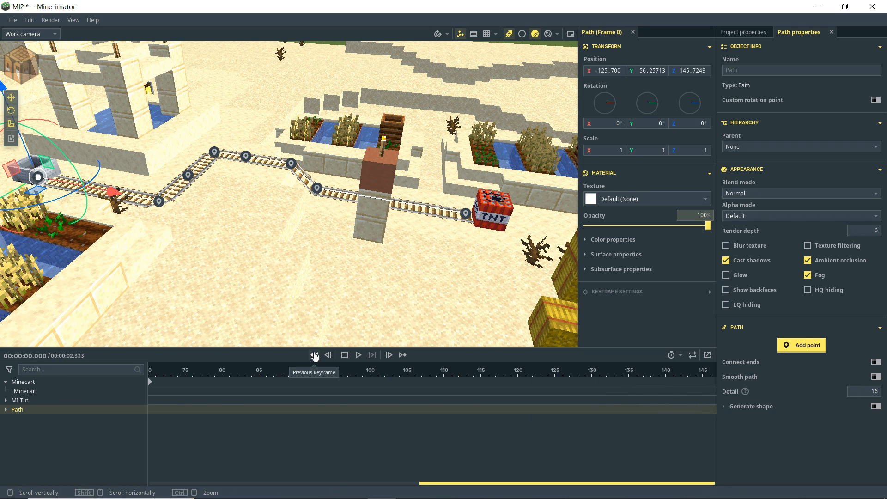
click(358, 355)
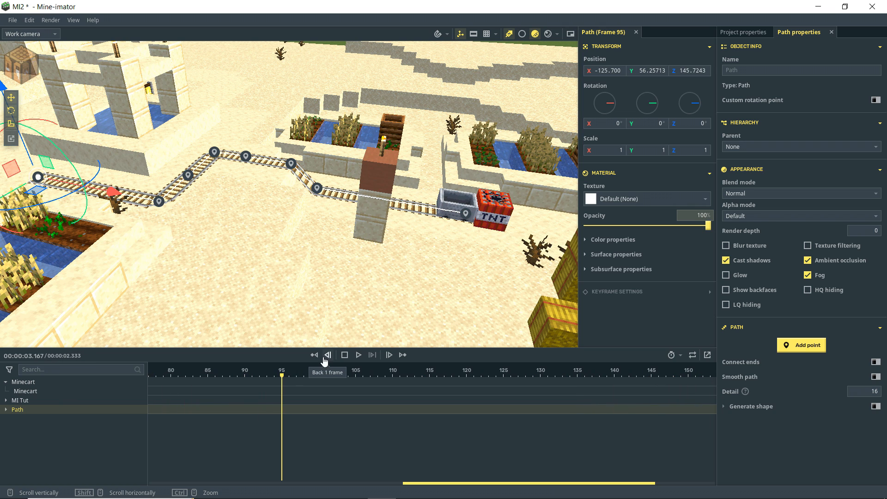
click(315, 357)
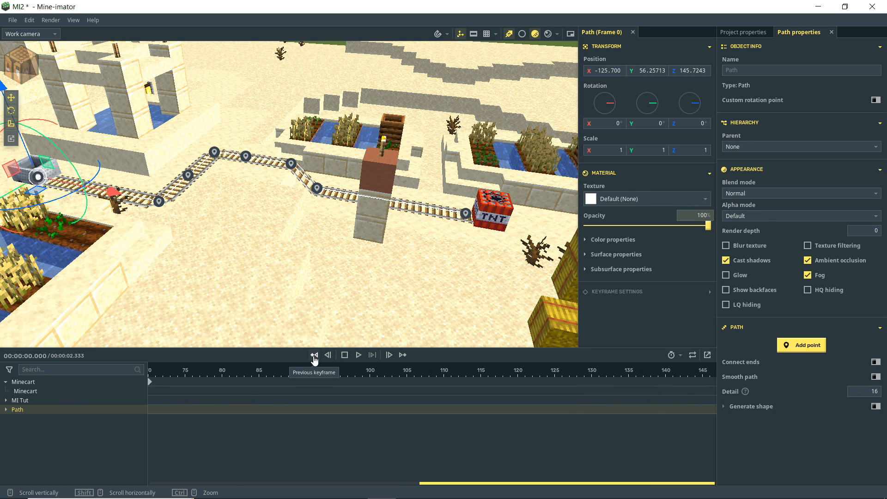
click(403, 355)
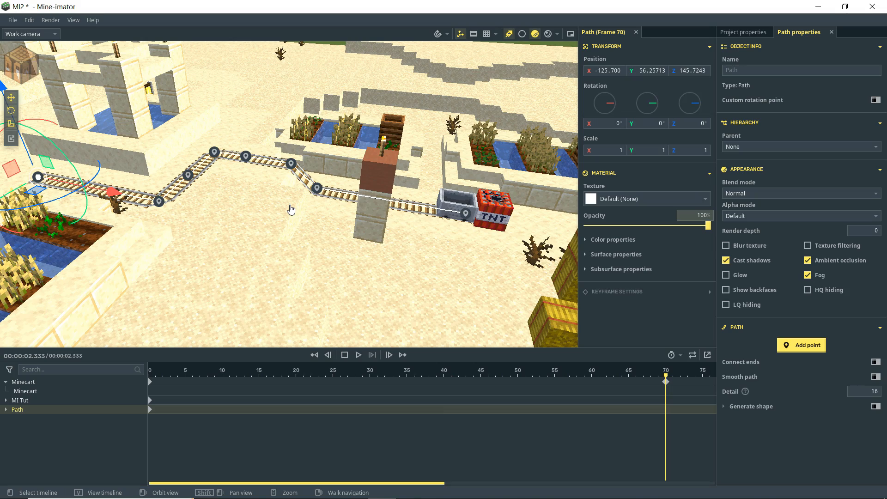